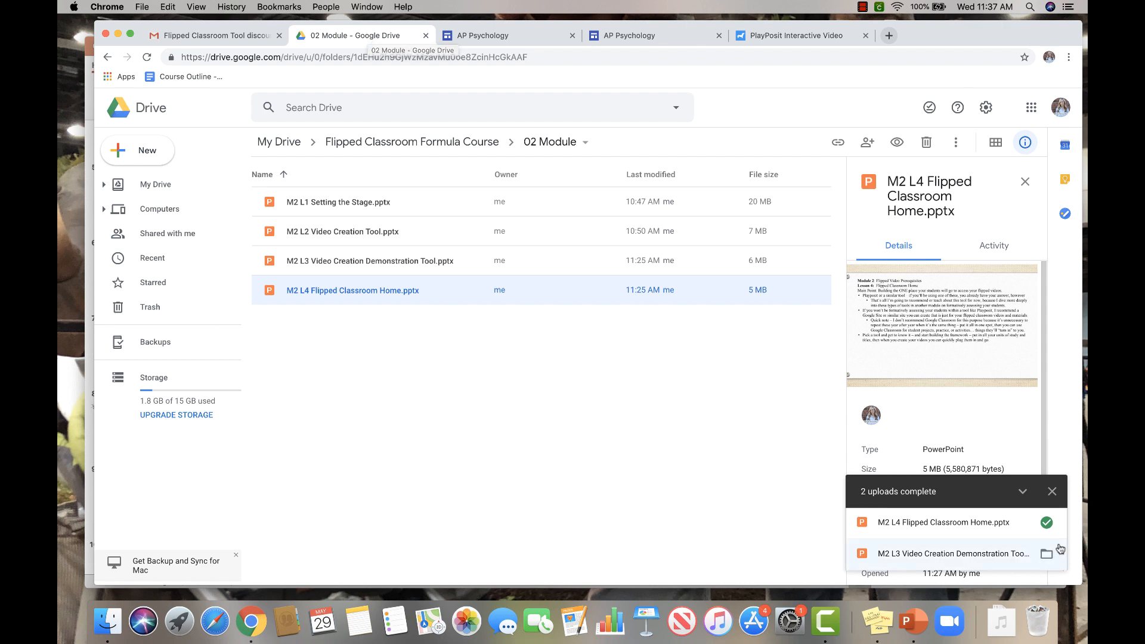
Step: Create a new Google Site from Drive's New > More menu, opening a blank Untitled Site
left_click(139, 151)
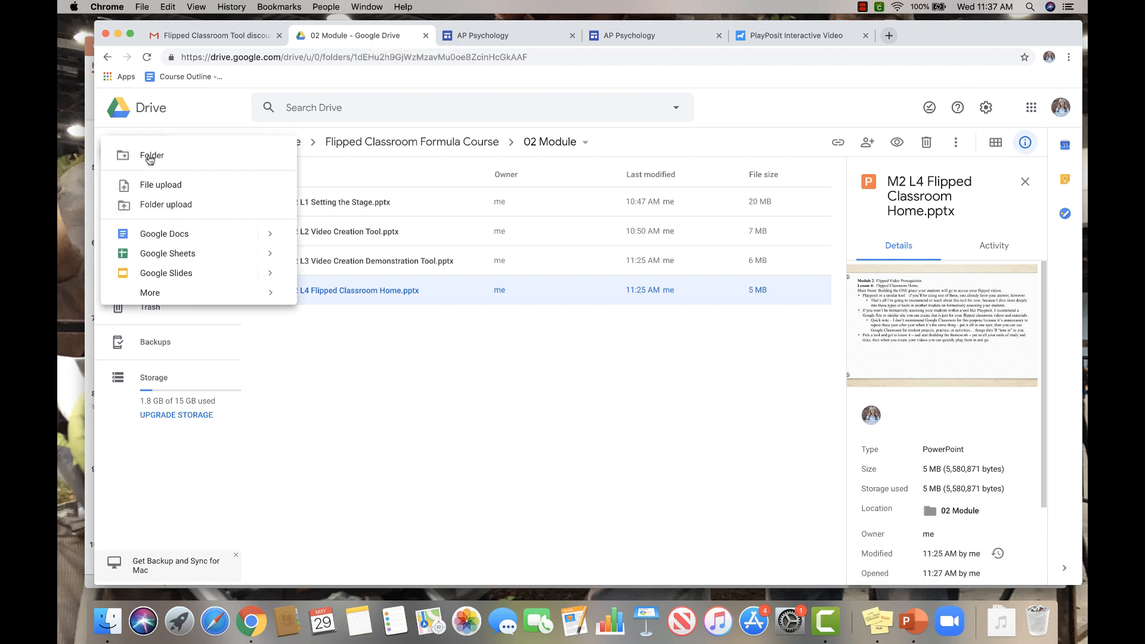
left_click(151, 292)
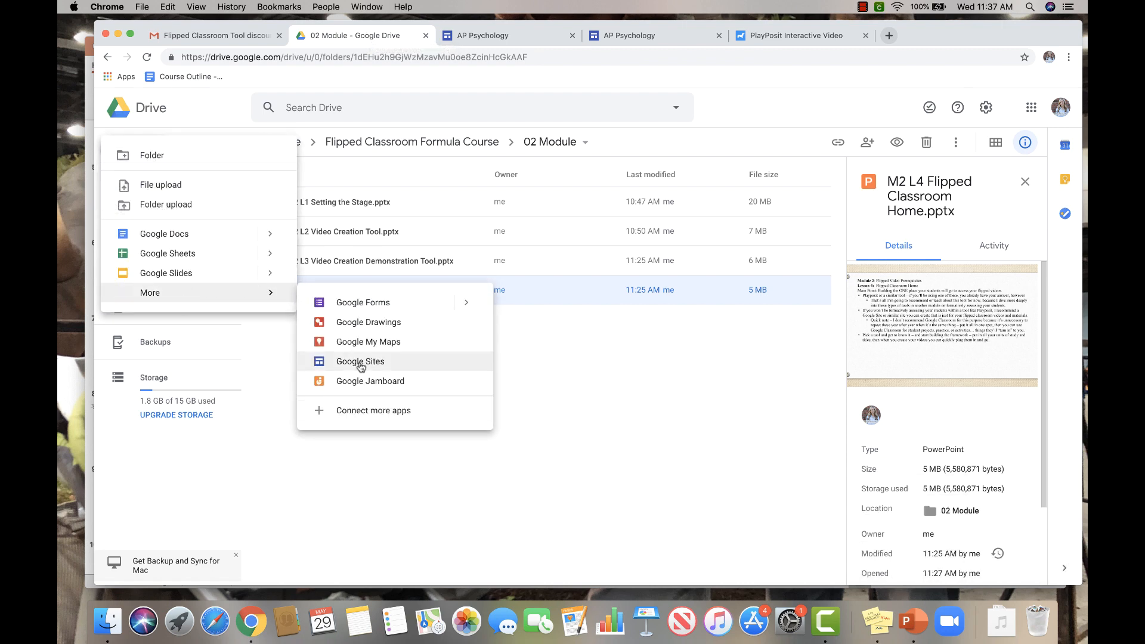
left_click(359, 360)
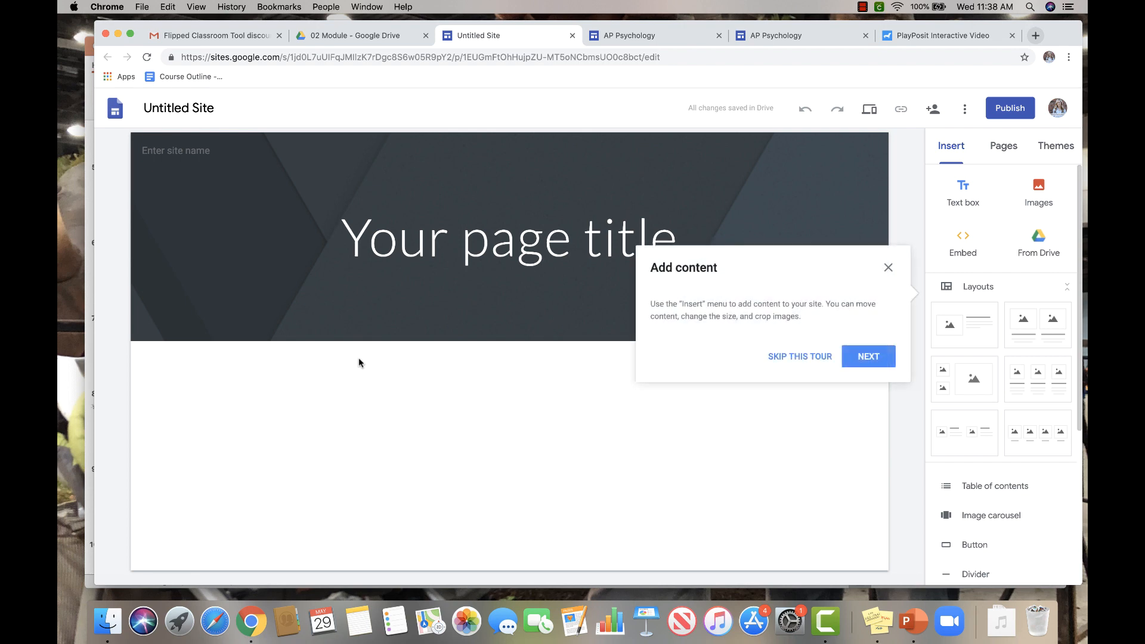
Step: Skip the getting-started tour so the blank Untitled Site is ready to edit
left_click(800, 357)
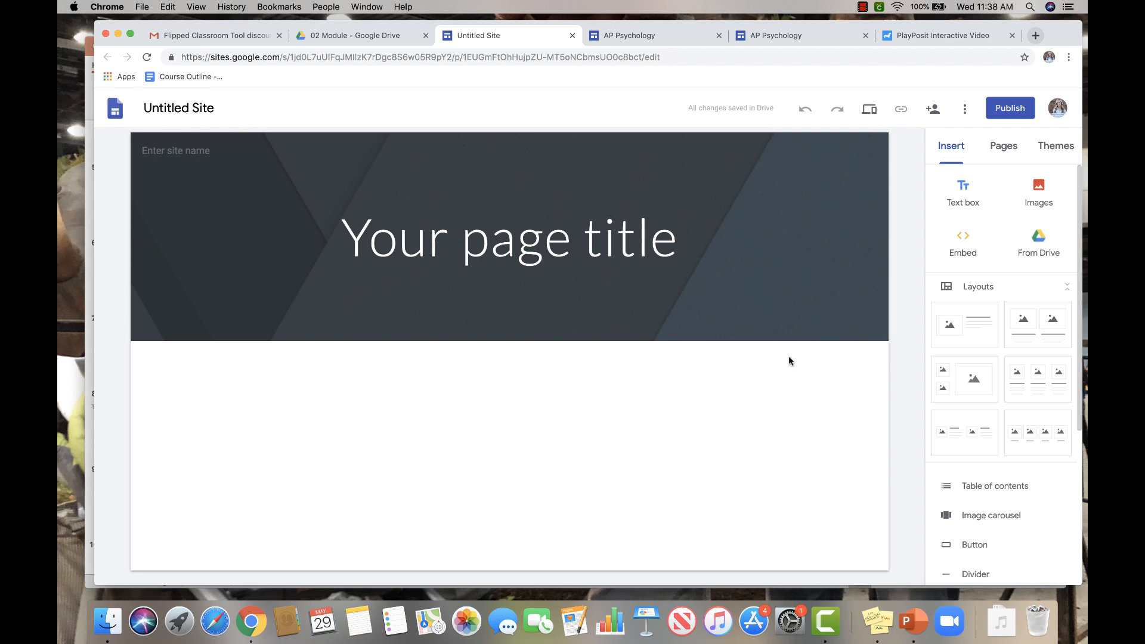
mouse_move(982, 358)
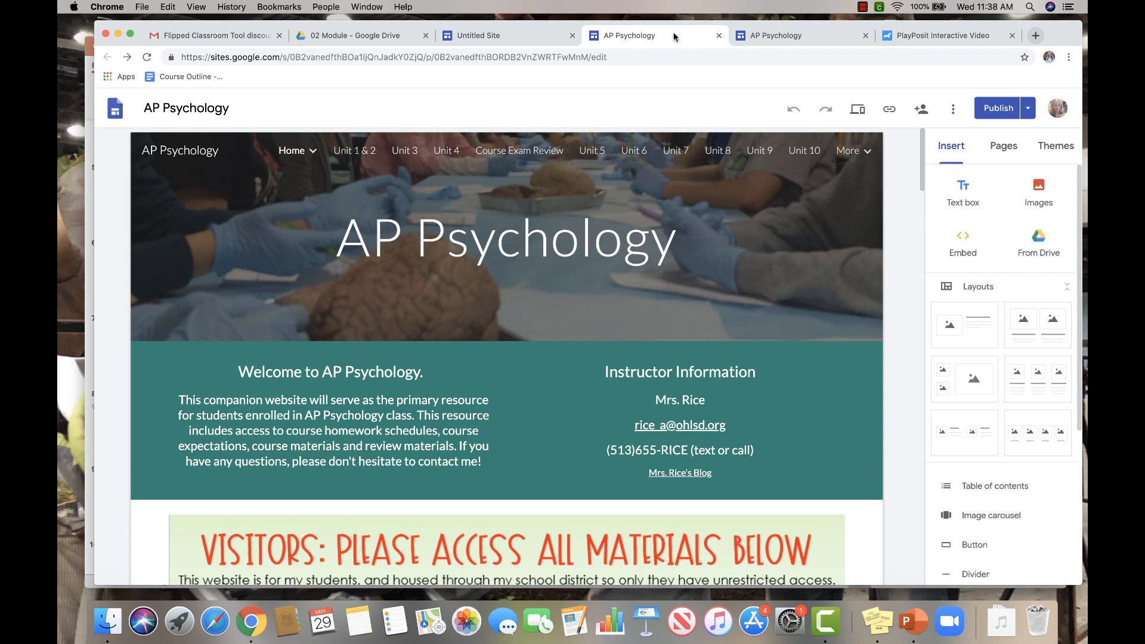
Step: View the AP Psychology site's header in the editor, then its published version with the Home submenu expanded
left_click(507, 236)
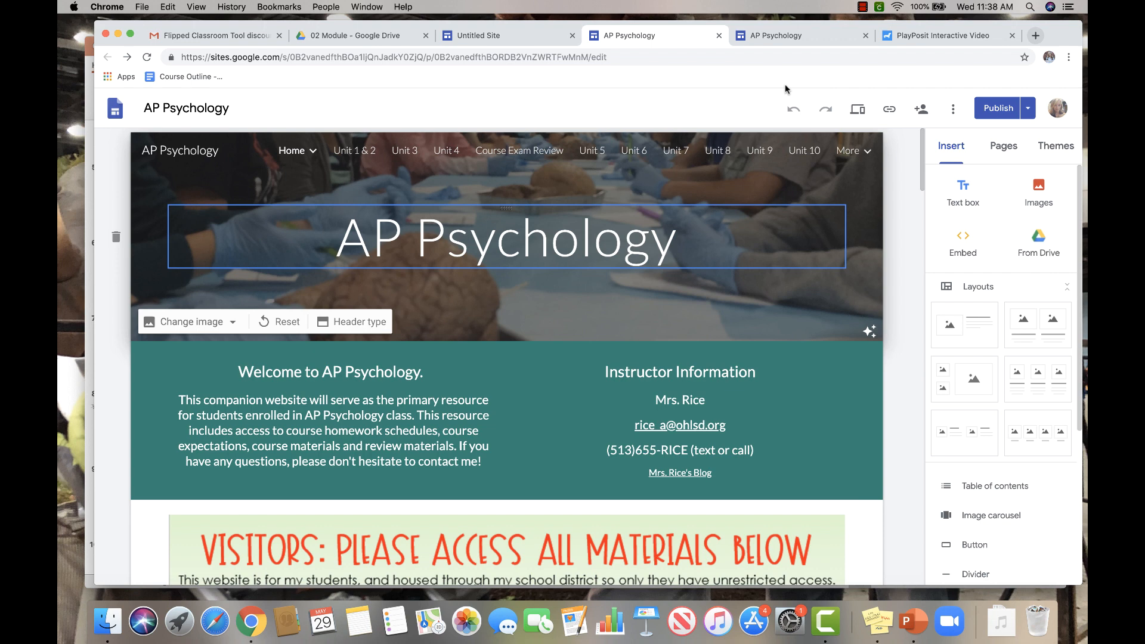
left_click(801, 35)
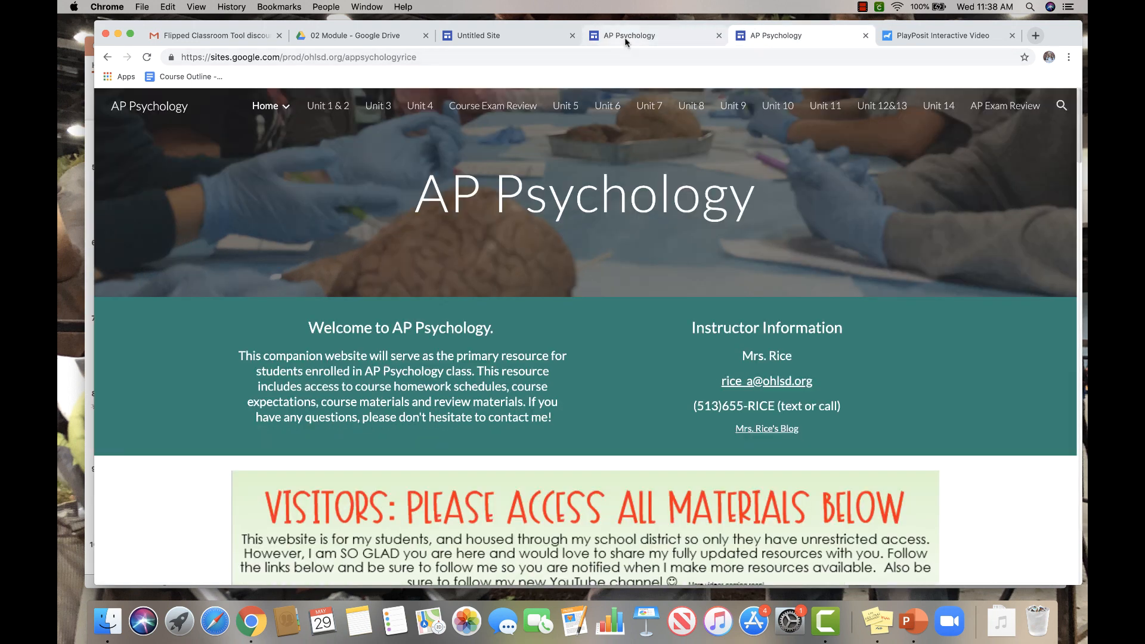
mouse_move(803, 48)
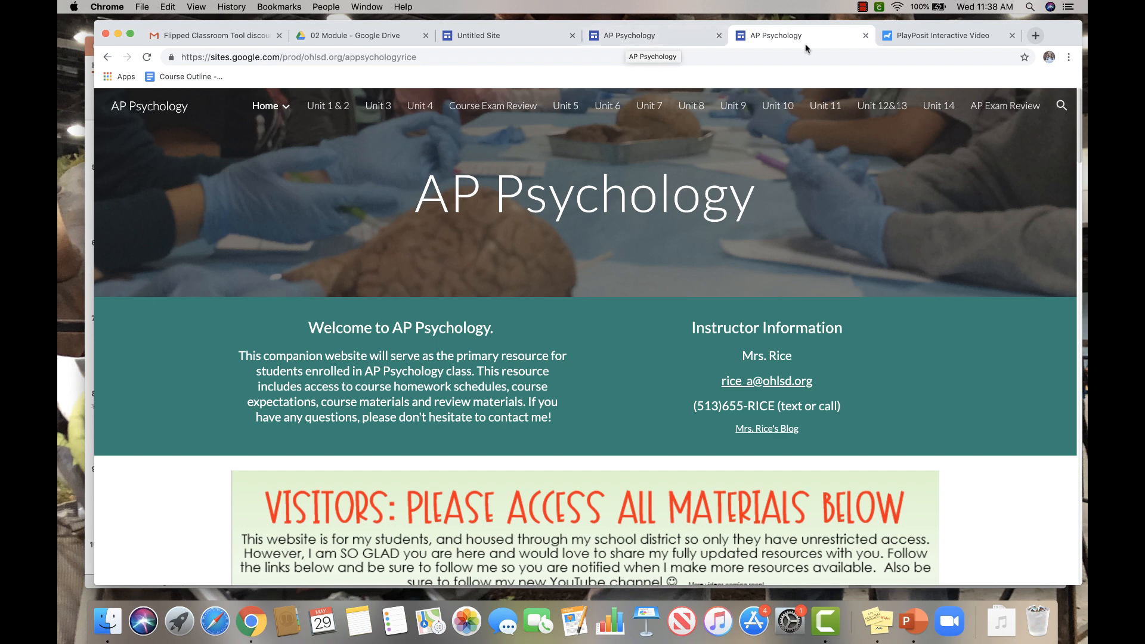
mouse_move(757, 45)
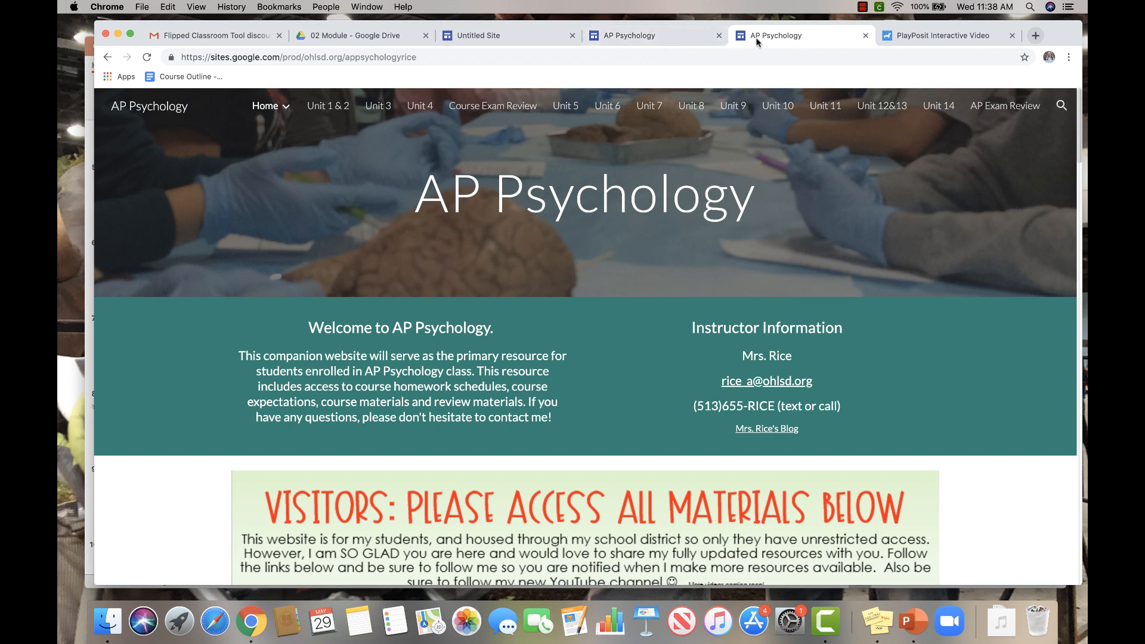
mouse_move(777, 35)
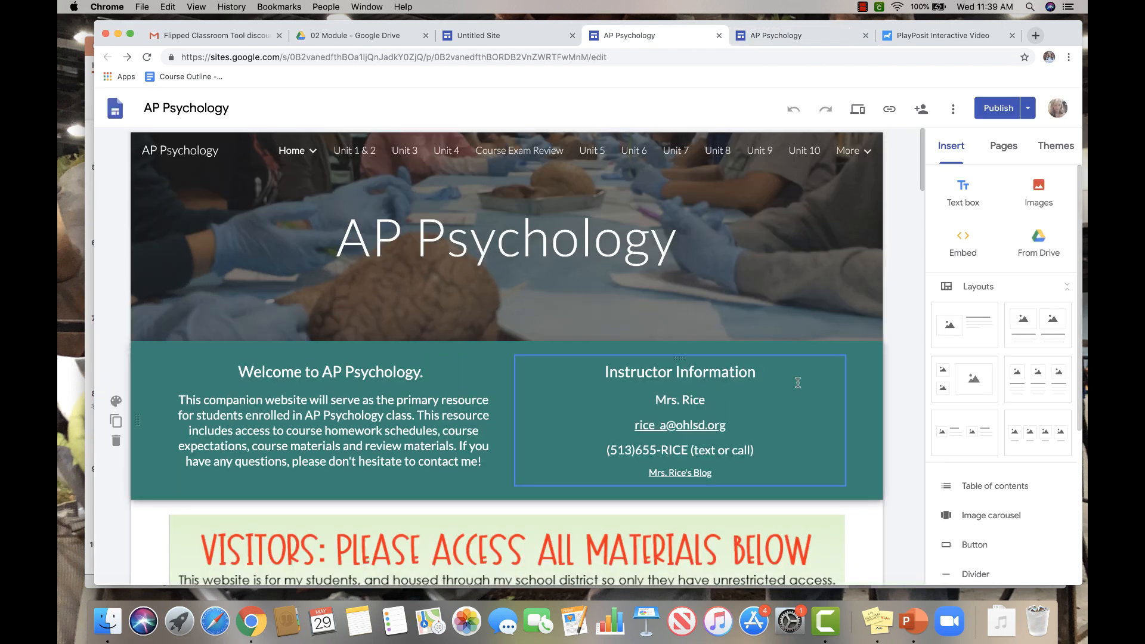
left_click(504, 241)
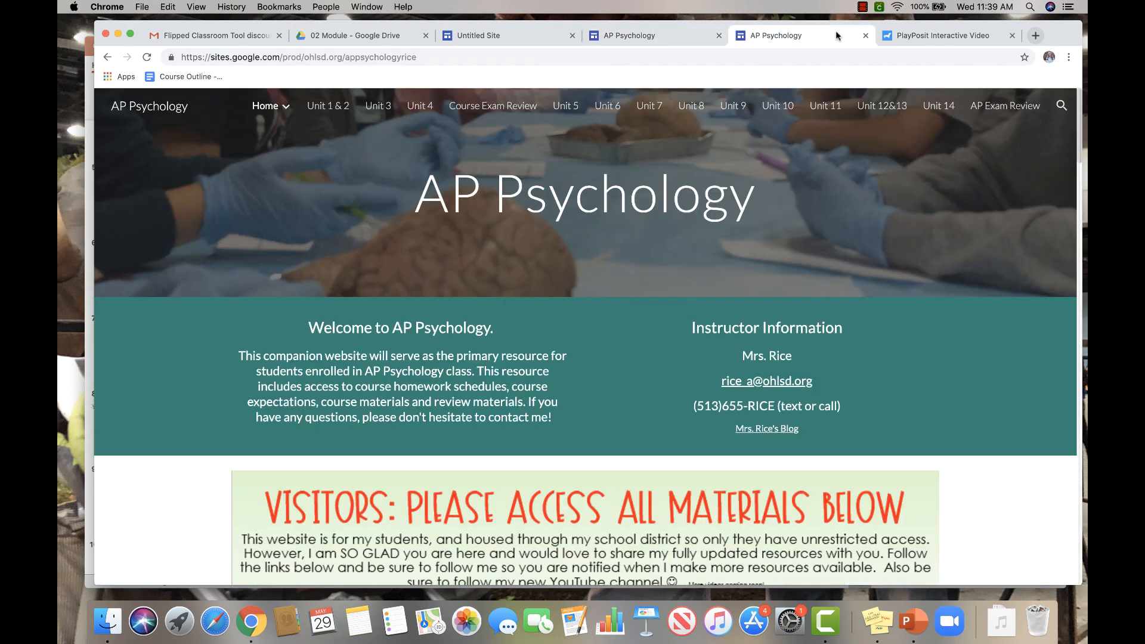
left_click(264, 106)
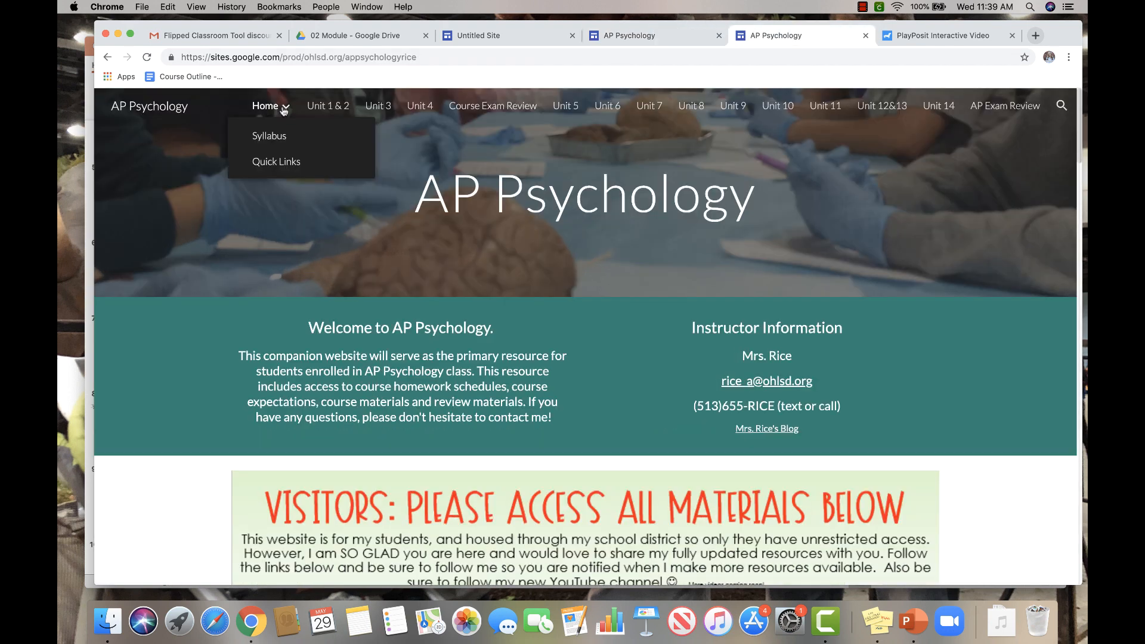
mouse_move(275, 136)
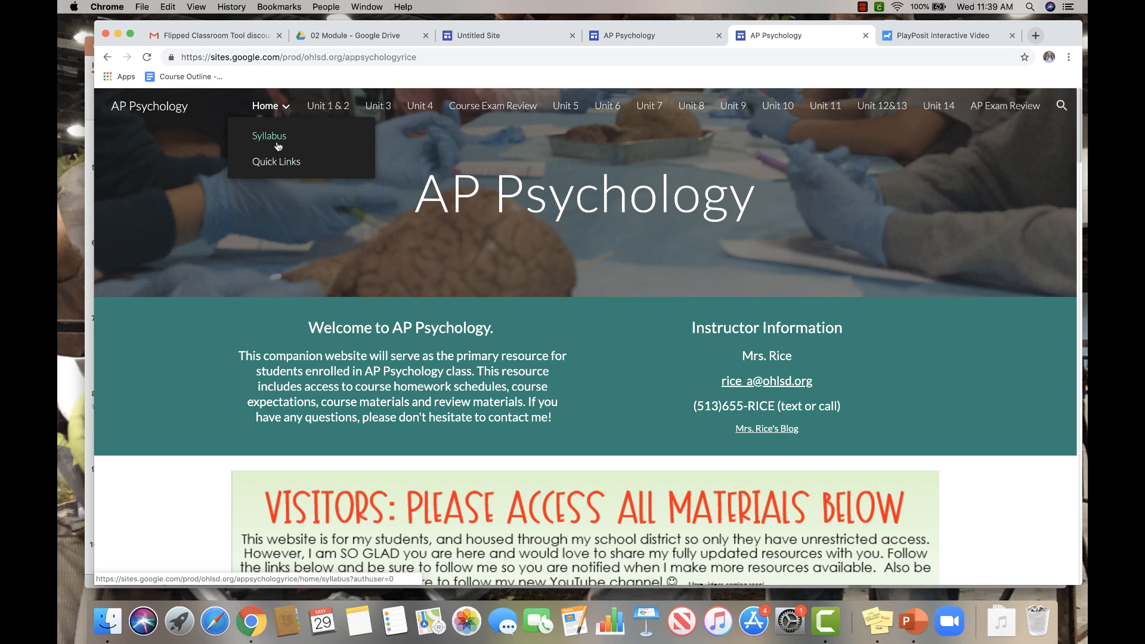
Step: Browse the Syllabus page with its embedded surveys, then switch to the Quick Links page via the Home menu
left_click(270, 136)
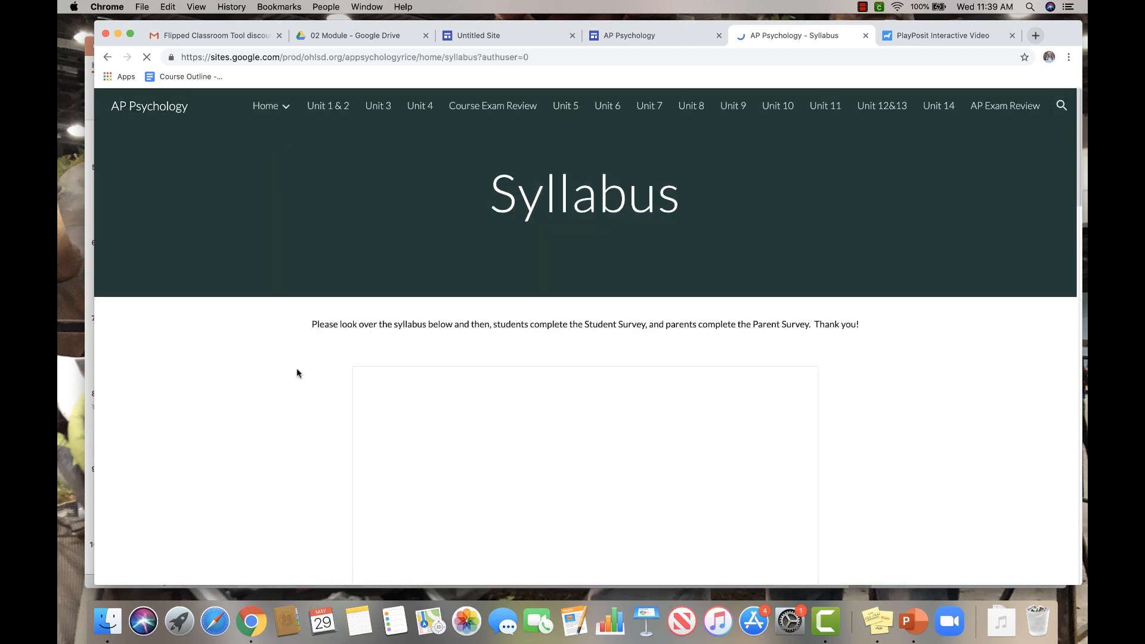
scroll("down", 3)
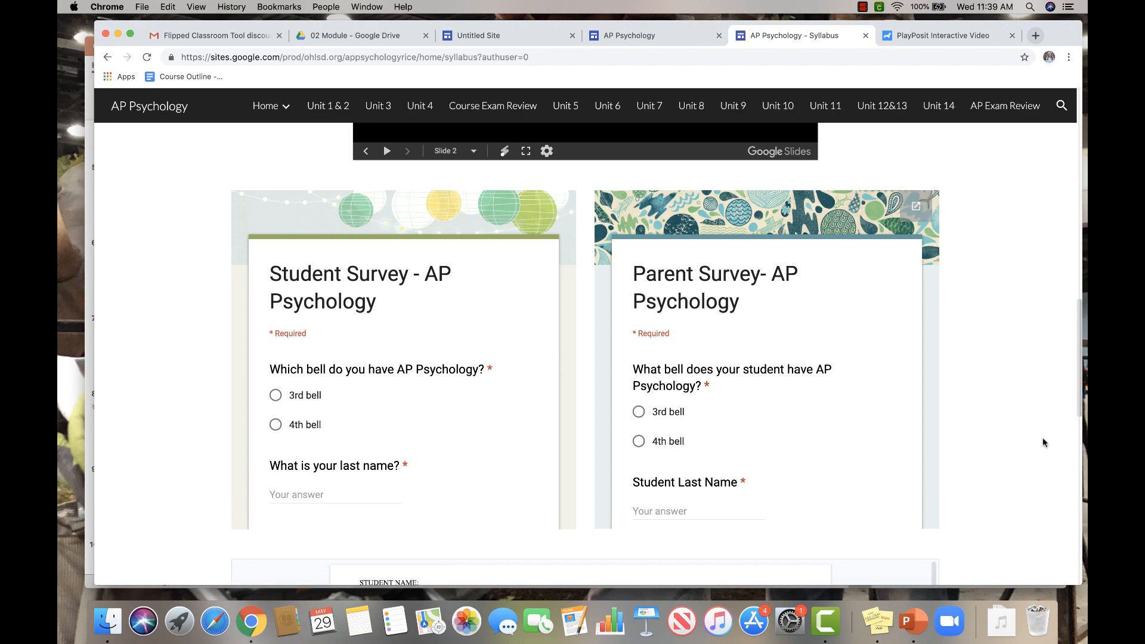
scroll("down", 3)
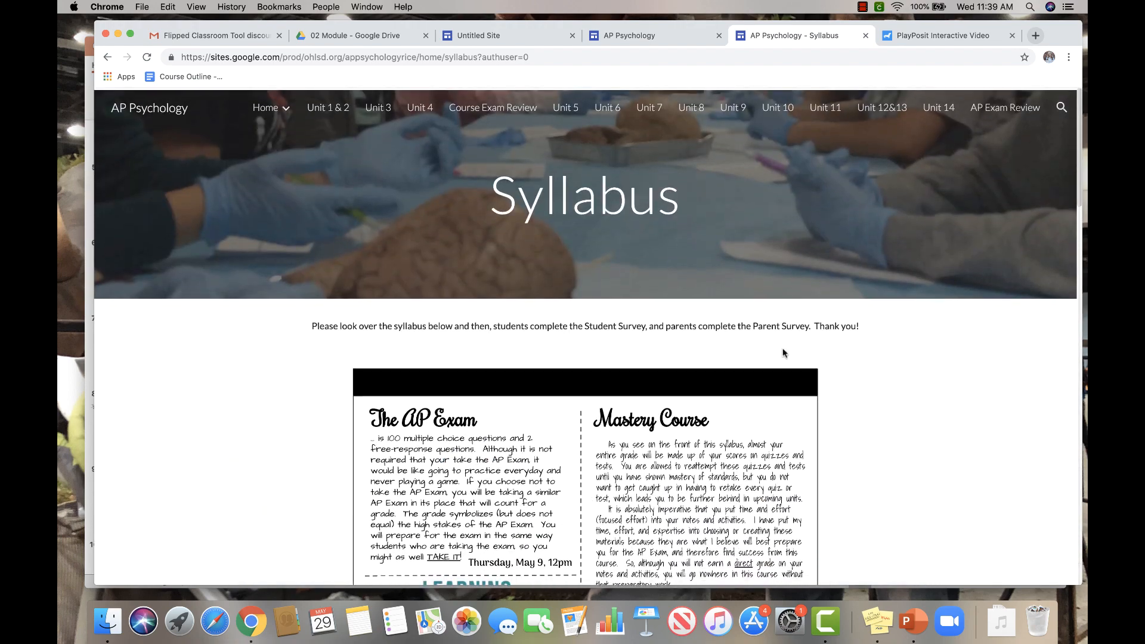
left_click(264, 106)
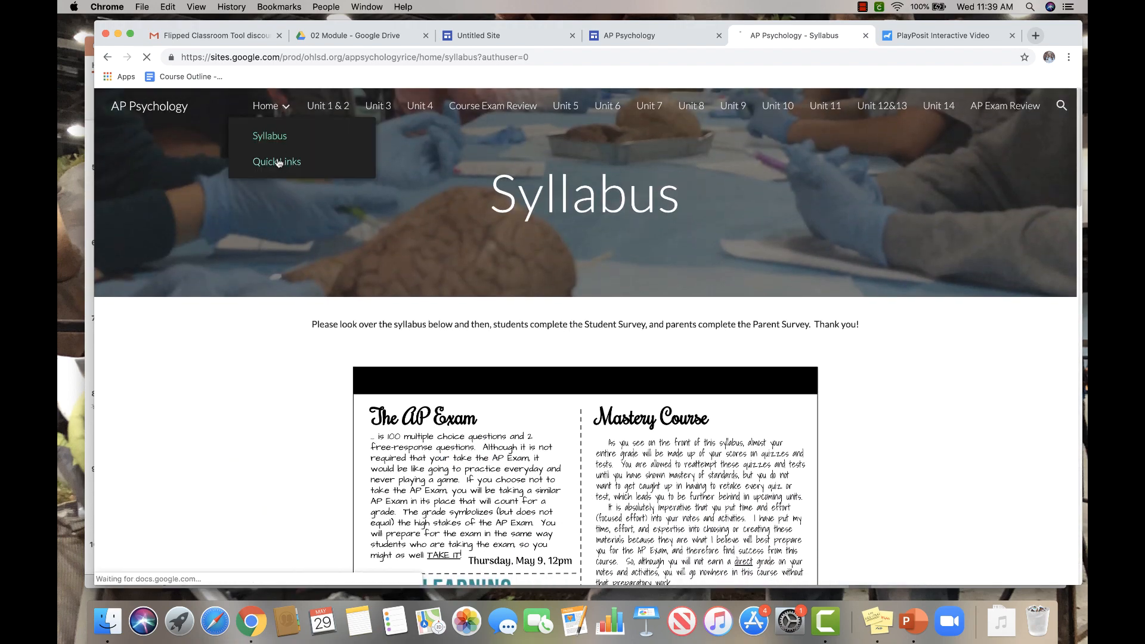
left_click(276, 161)
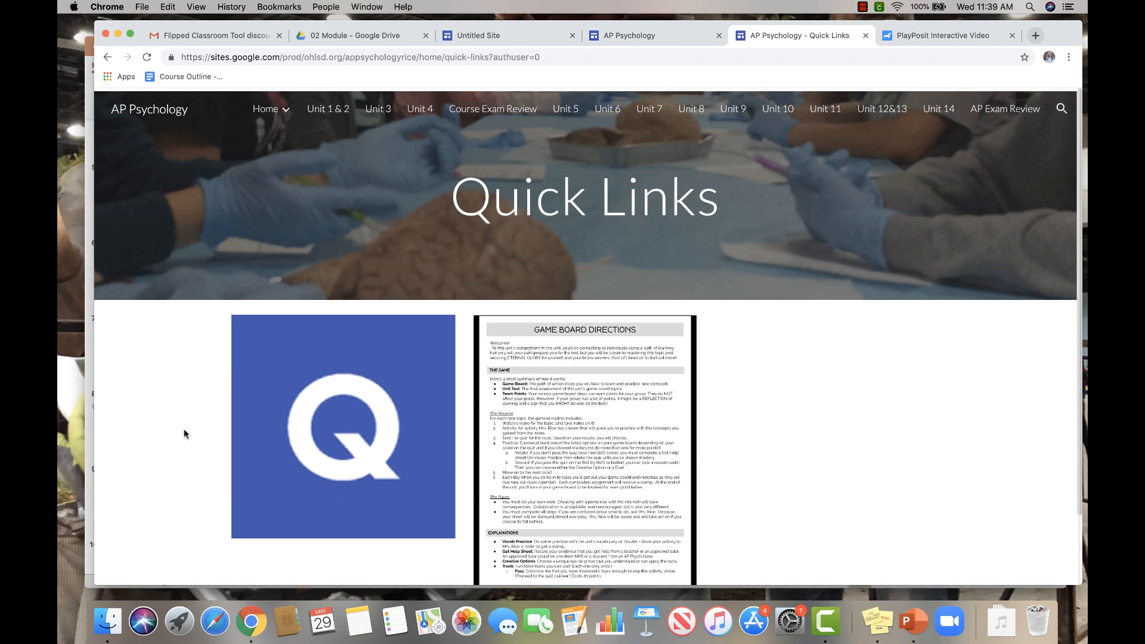
Step: Browse down the published Unit 1 & 2 page and start the Intro to Psychology video notes
left_click(327, 106)
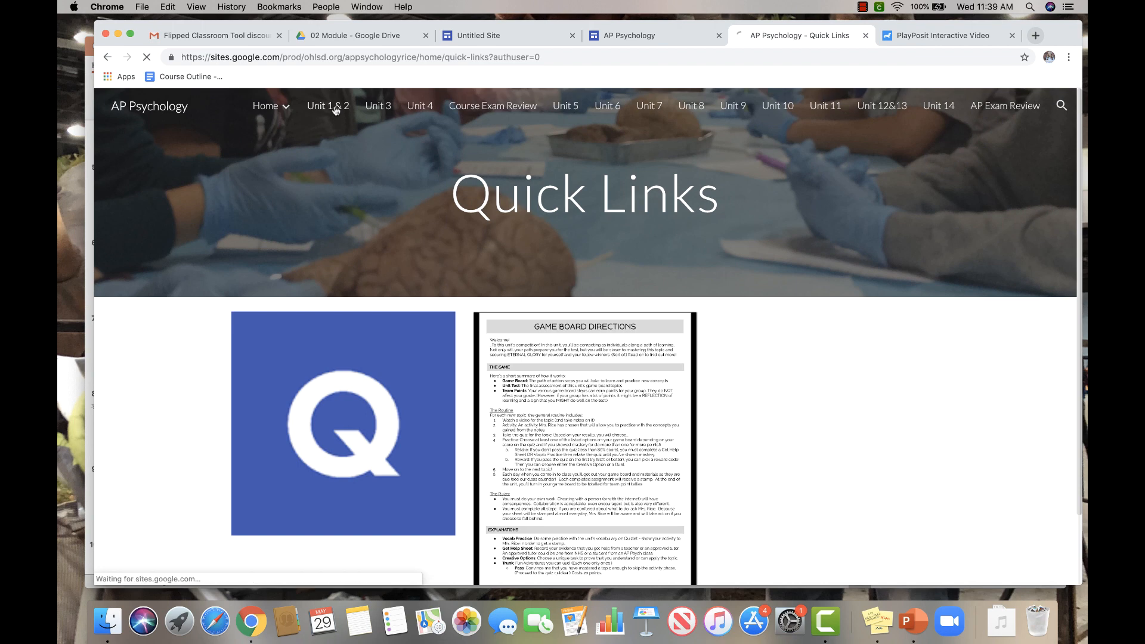
left_click(327, 107)
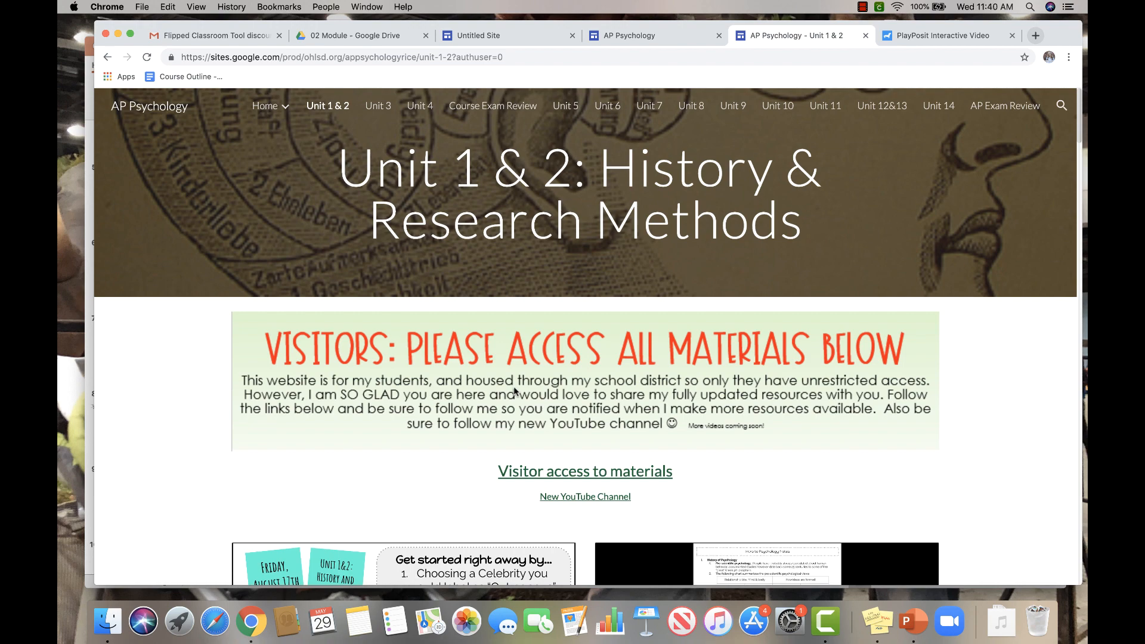
mouse_move(1001, 447)
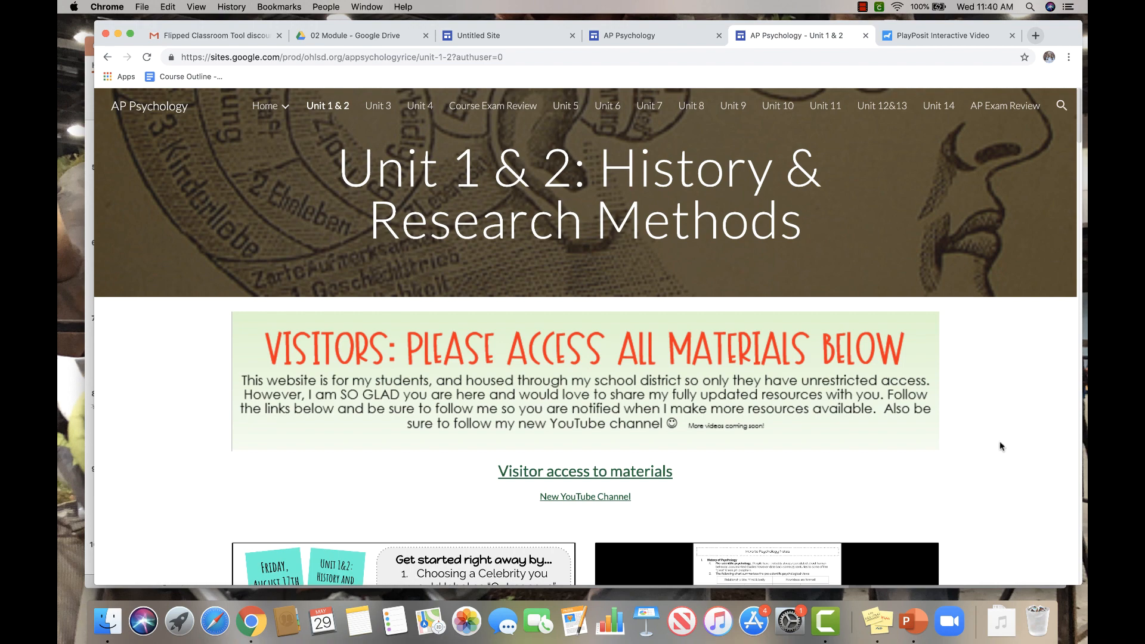
scroll("down", 3)
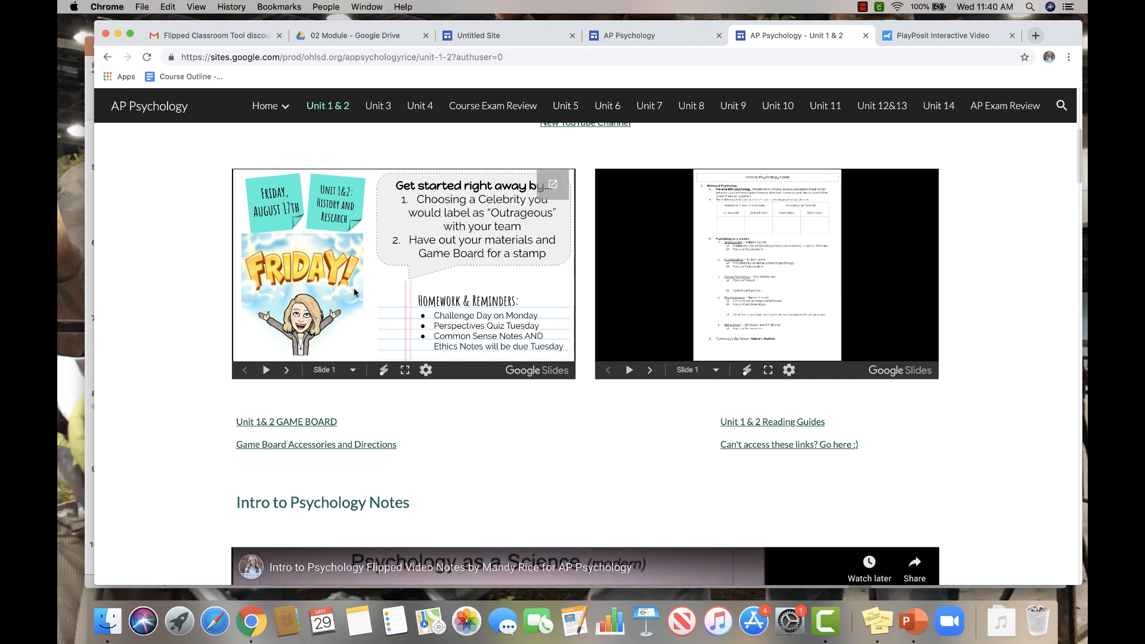
mouse_move(516, 287)
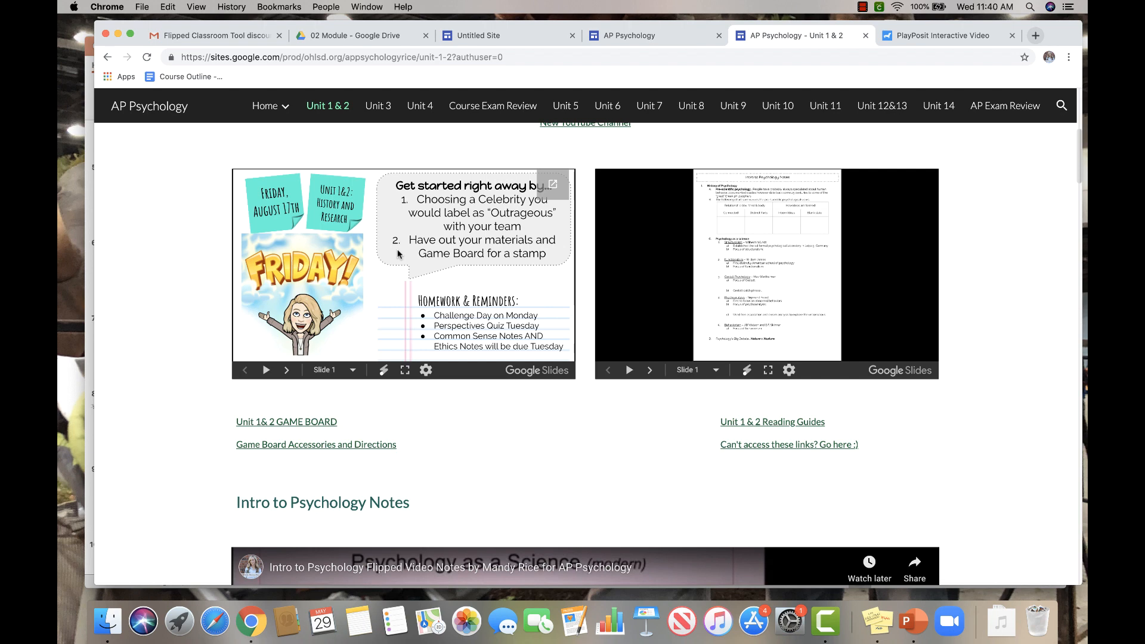
mouse_move(408, 315)
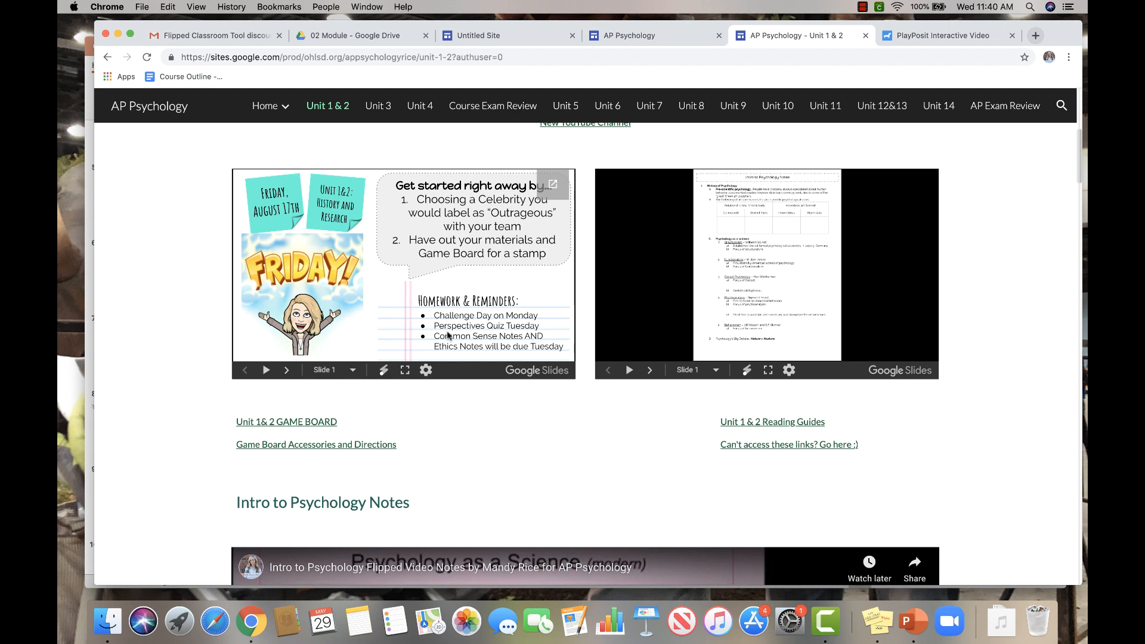
mouse_move(327, 430)
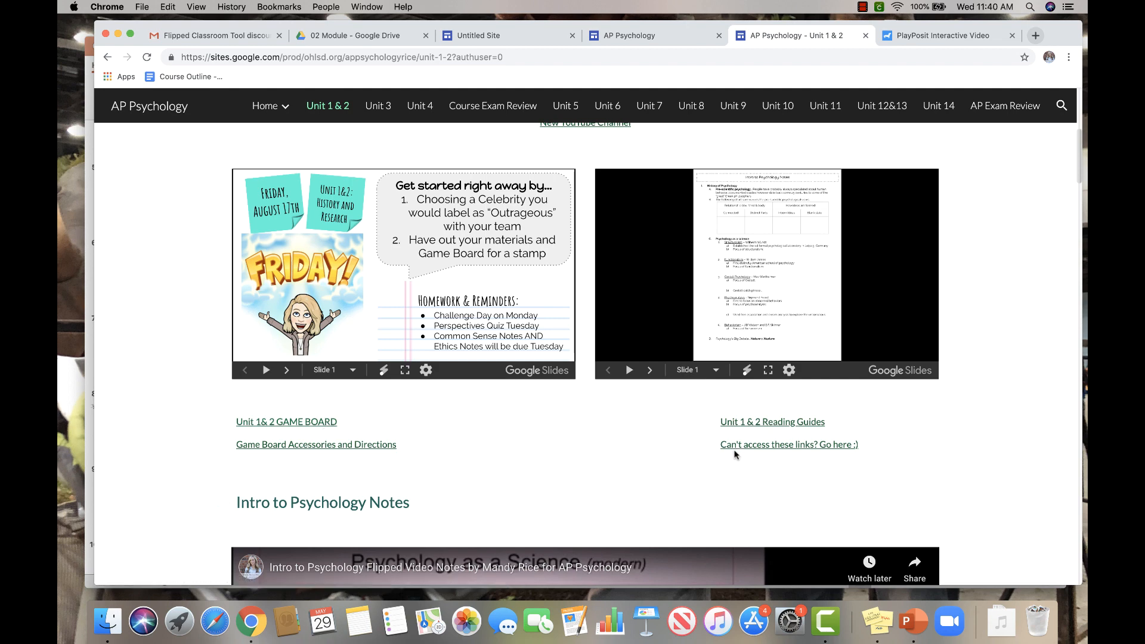
scroll("down", 3)
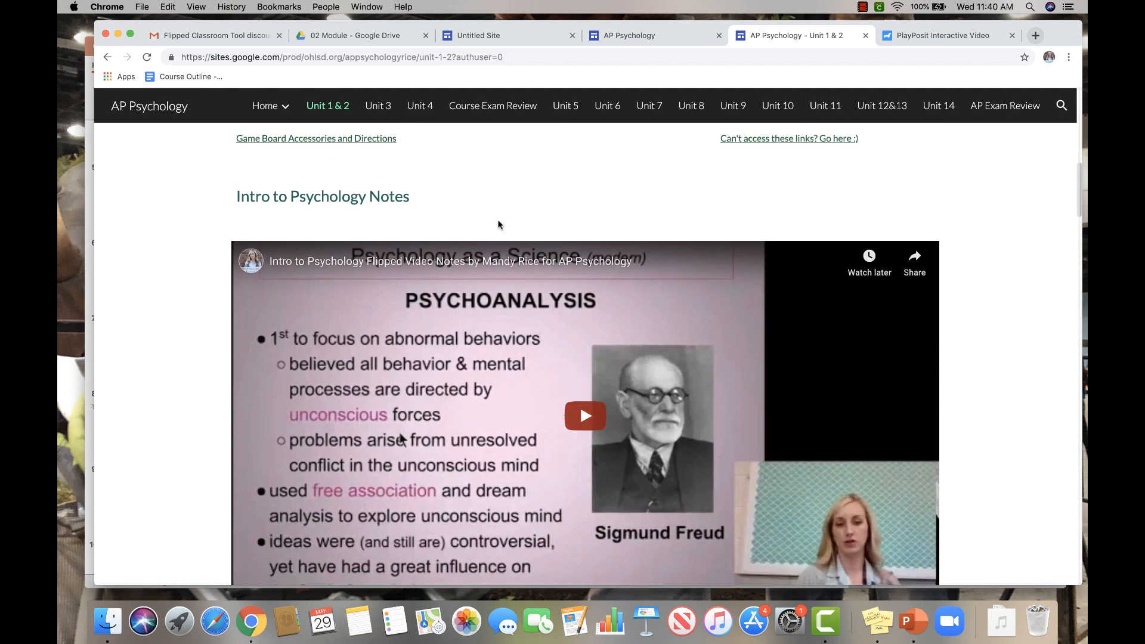
scroll("down", 3)
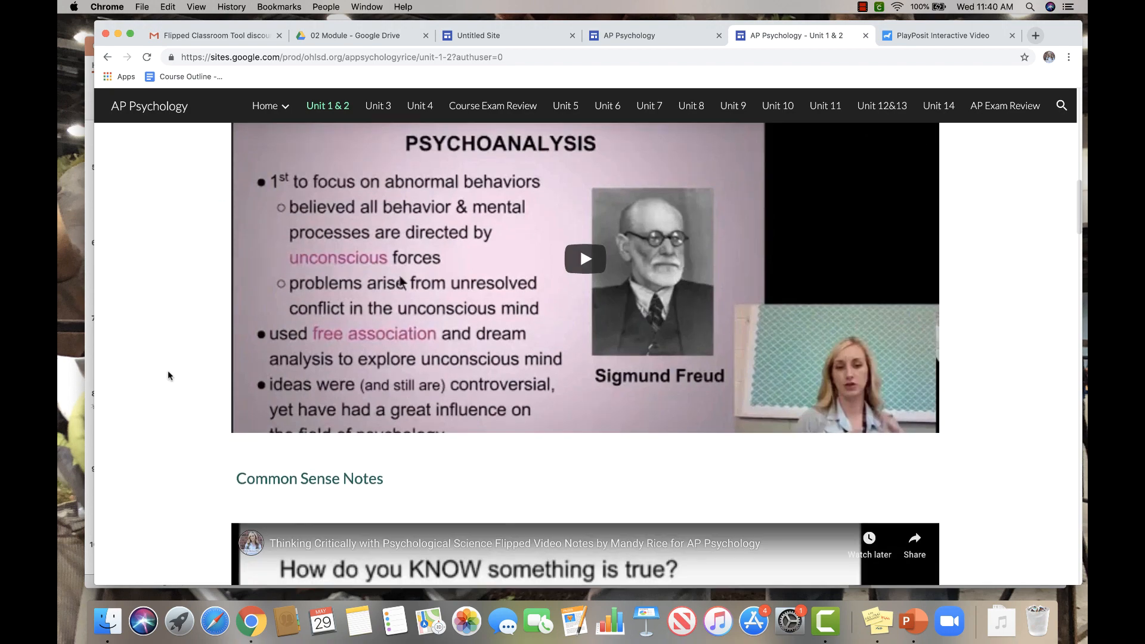
scroll("down", 3)
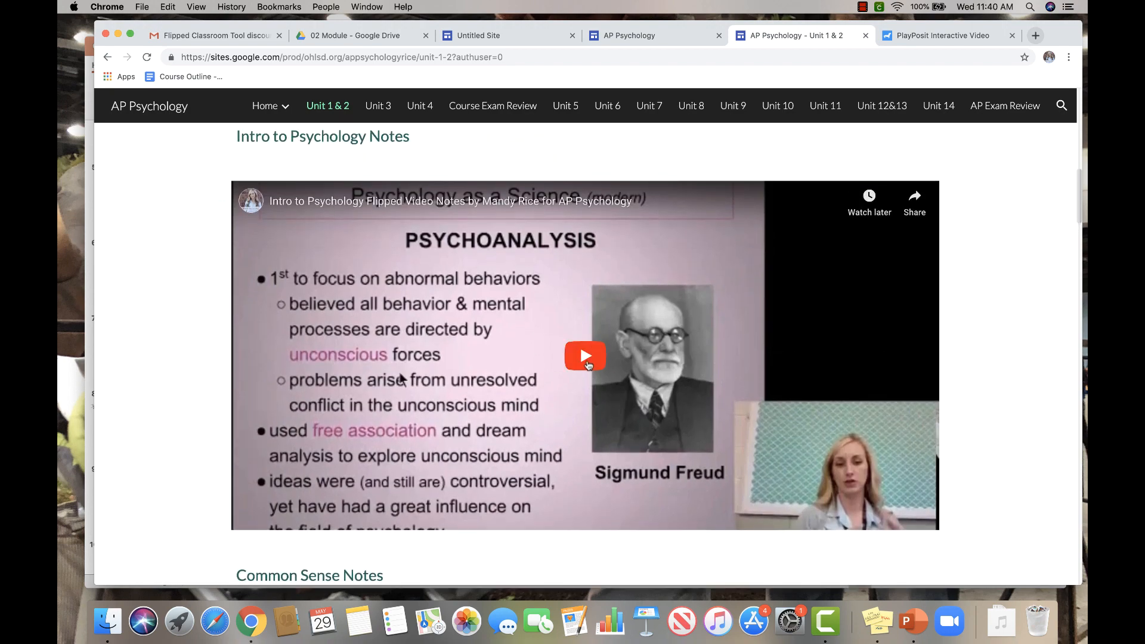
left_click(585, 357)
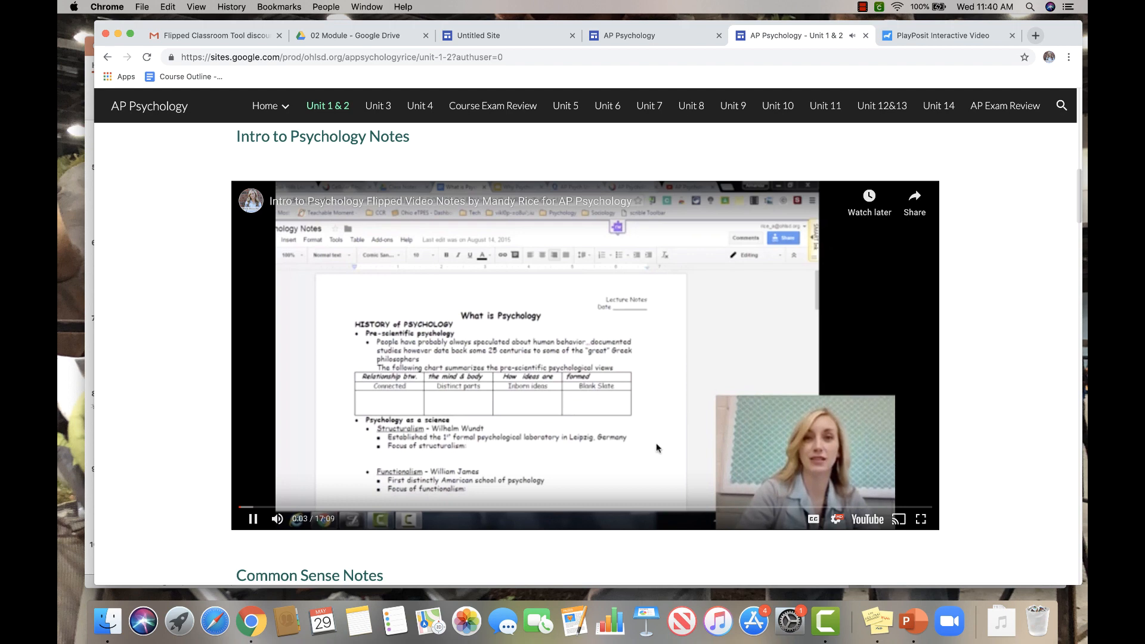
mouse_move(252, 519)
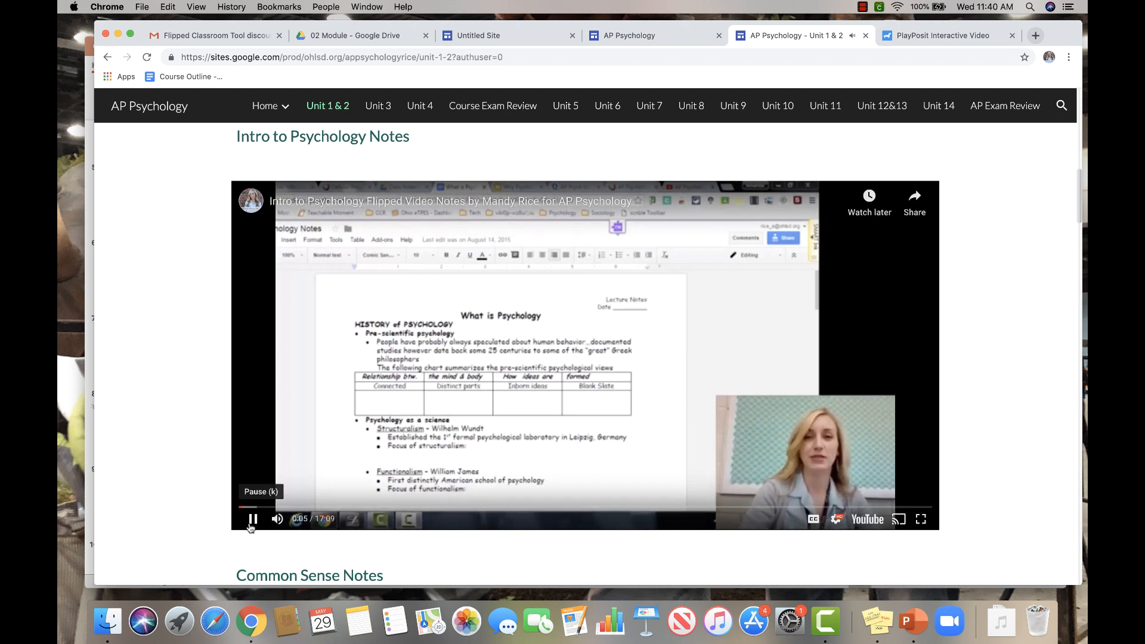
Step: Pause the intro video, dismiss the suggested-videos overlay, and review the page's remaining embedded videos
left_click(251, 519)
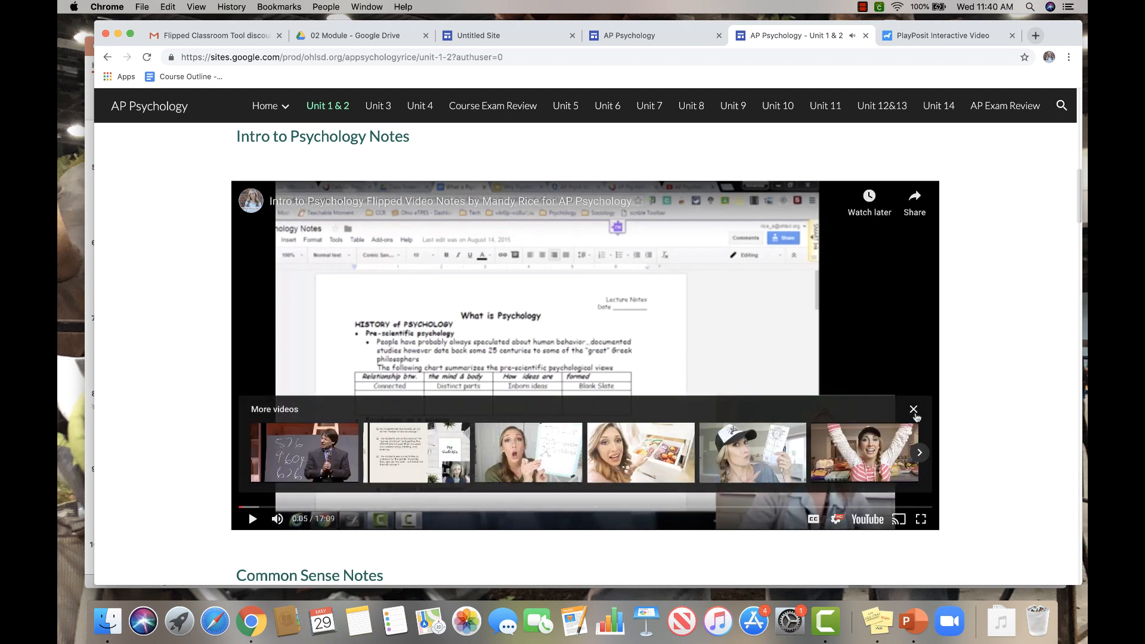
left_click(914, 409)
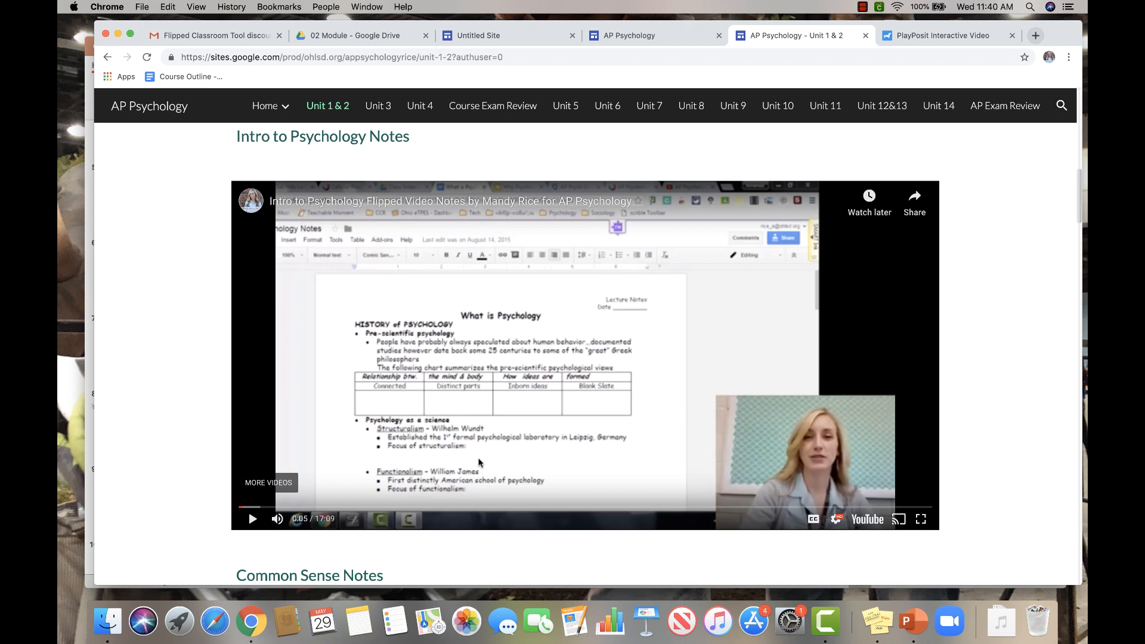
mouse_move(794, 393)
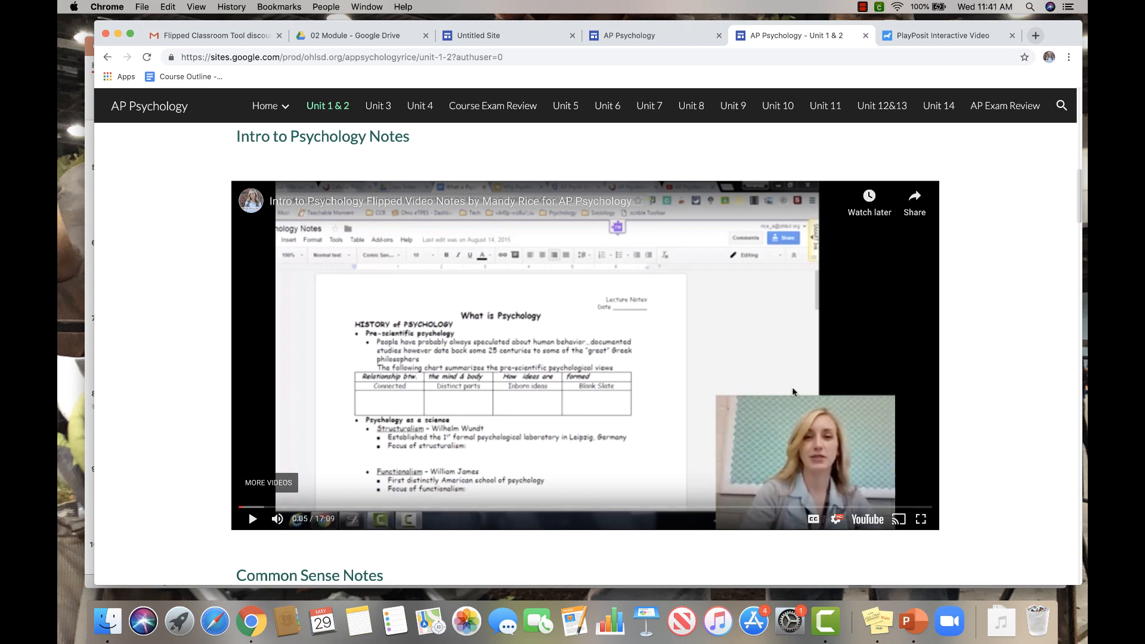
scroll("down", 3)
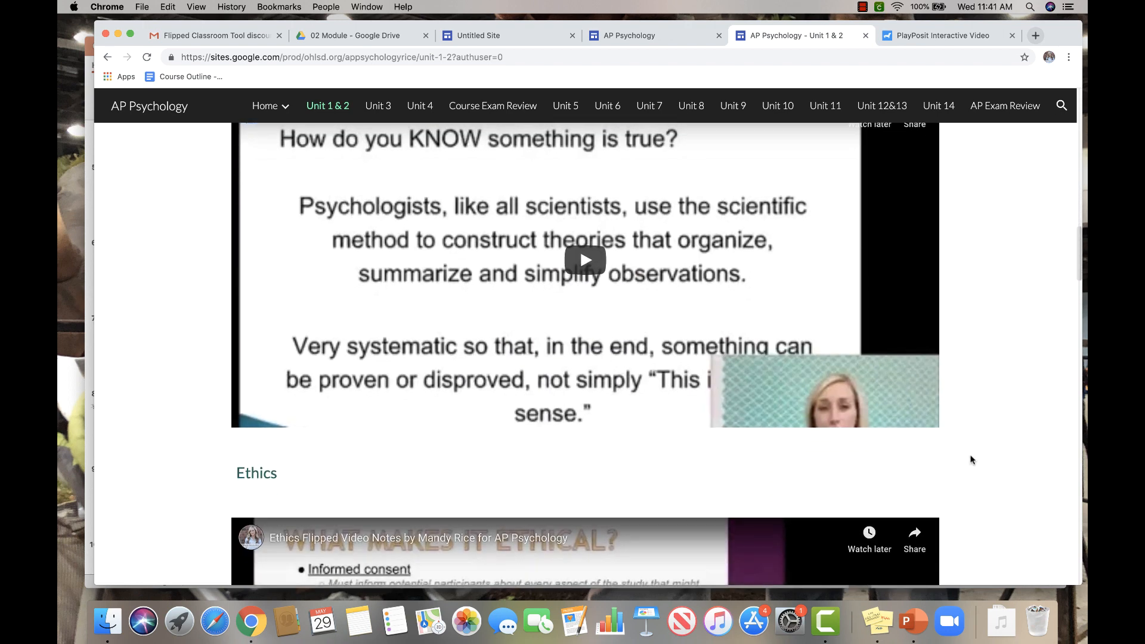
scroll("down", 3)
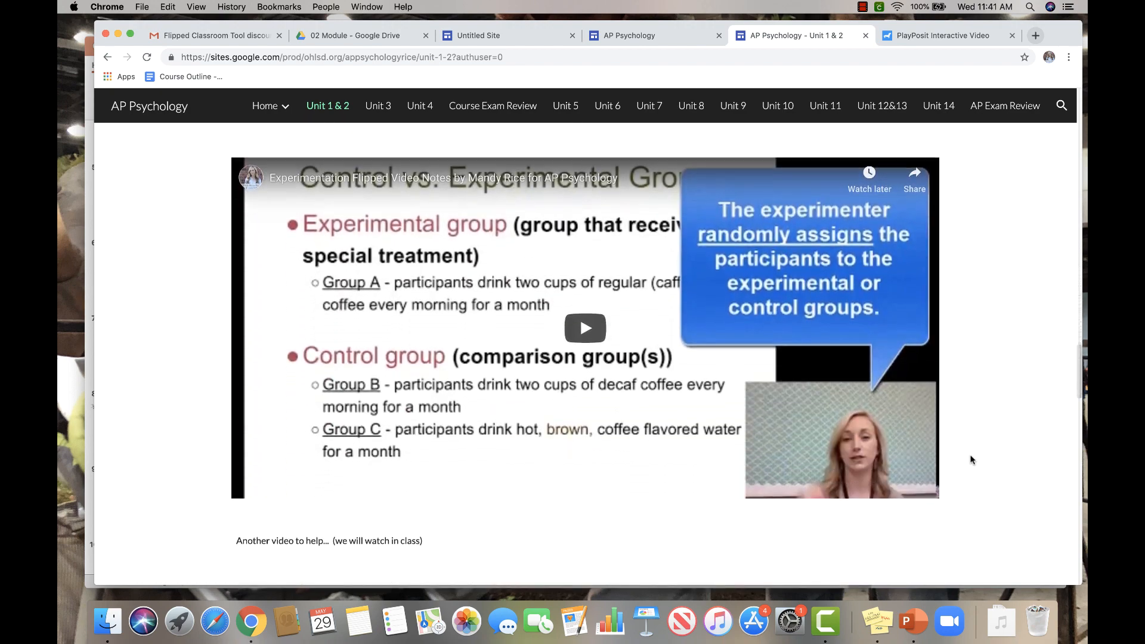
scroll("down", 3)
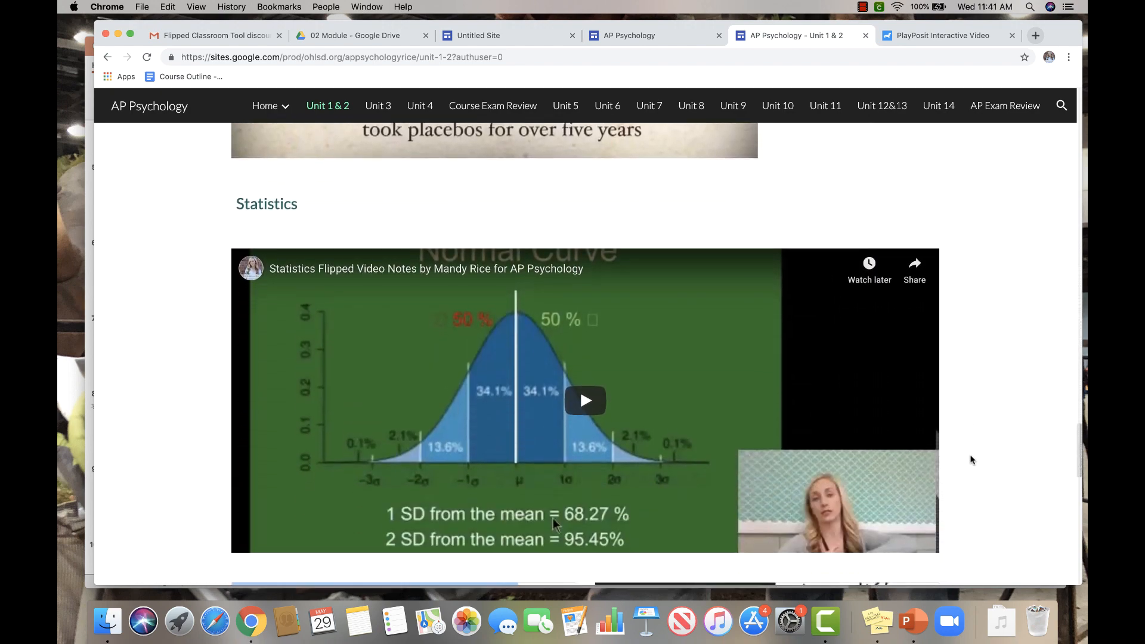
scroll("down", 3)
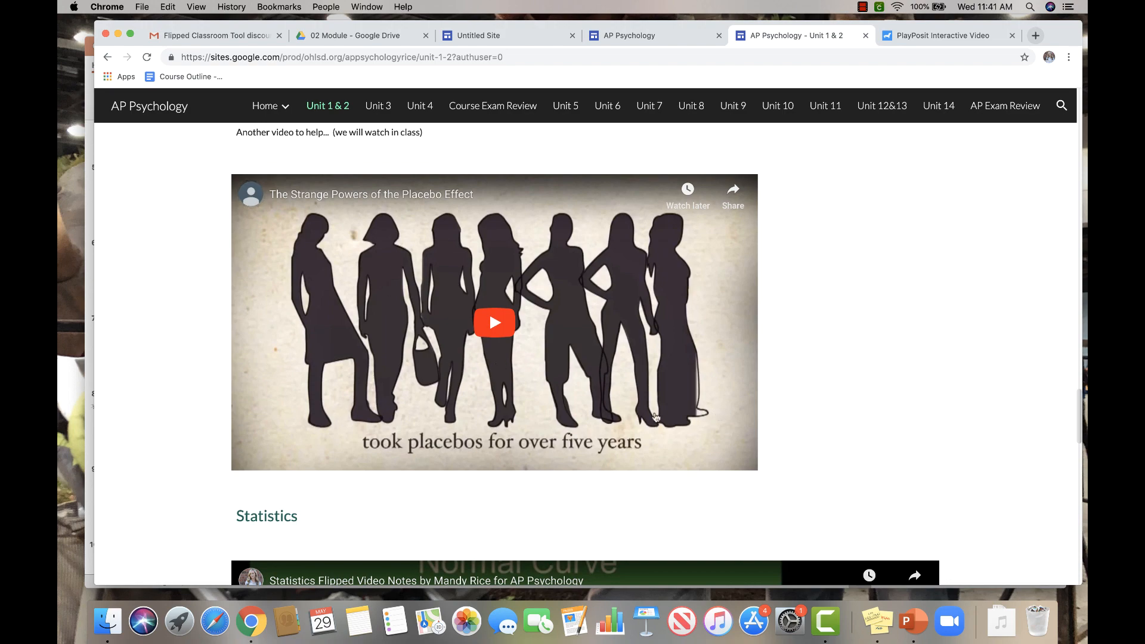
scroll("down", 3)
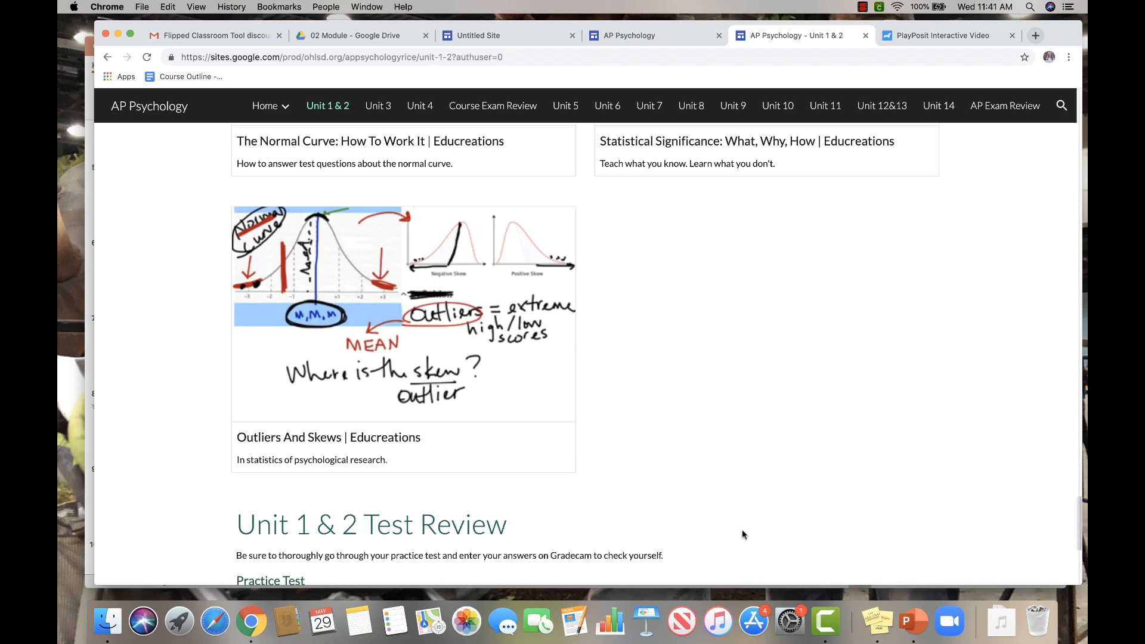
scroll("down", 3)
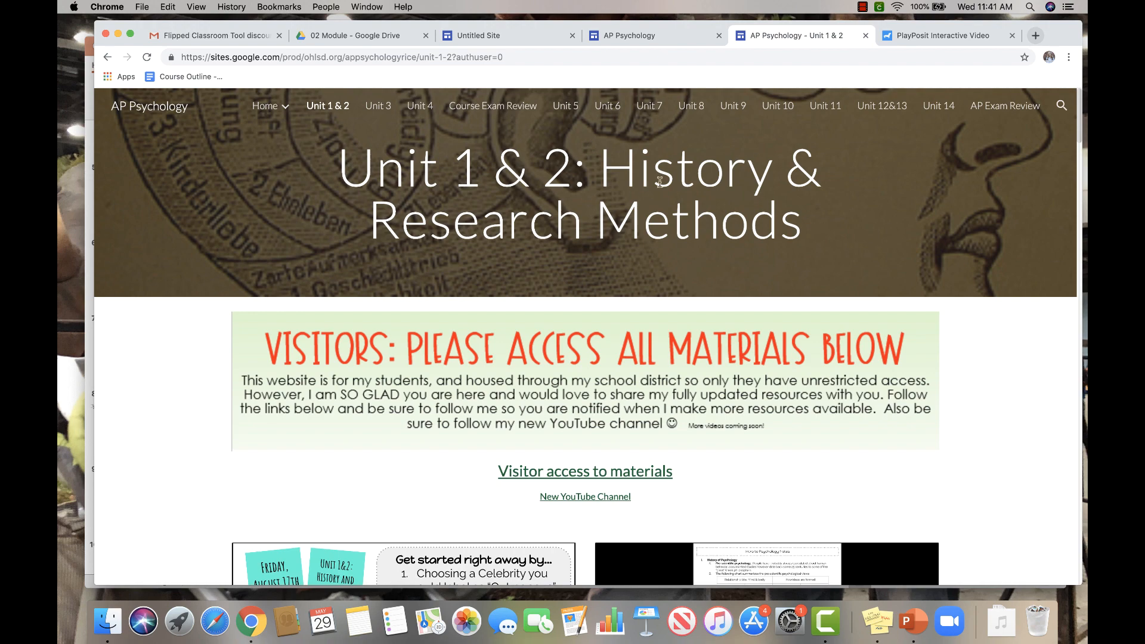
mouse_move(215, 355)
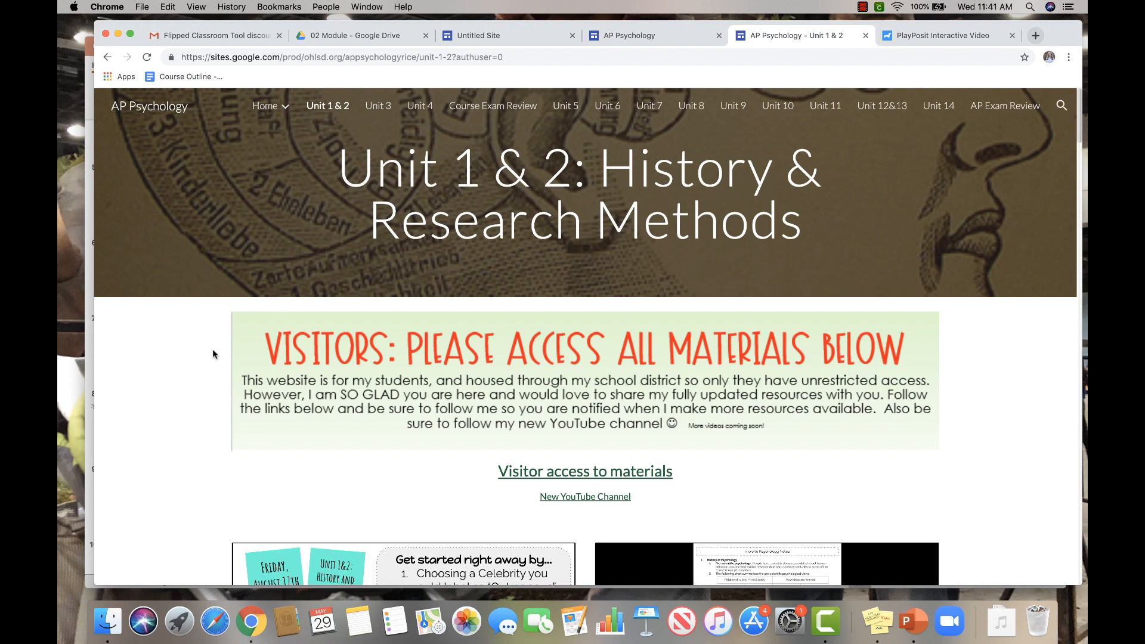
scroll("down", 3)
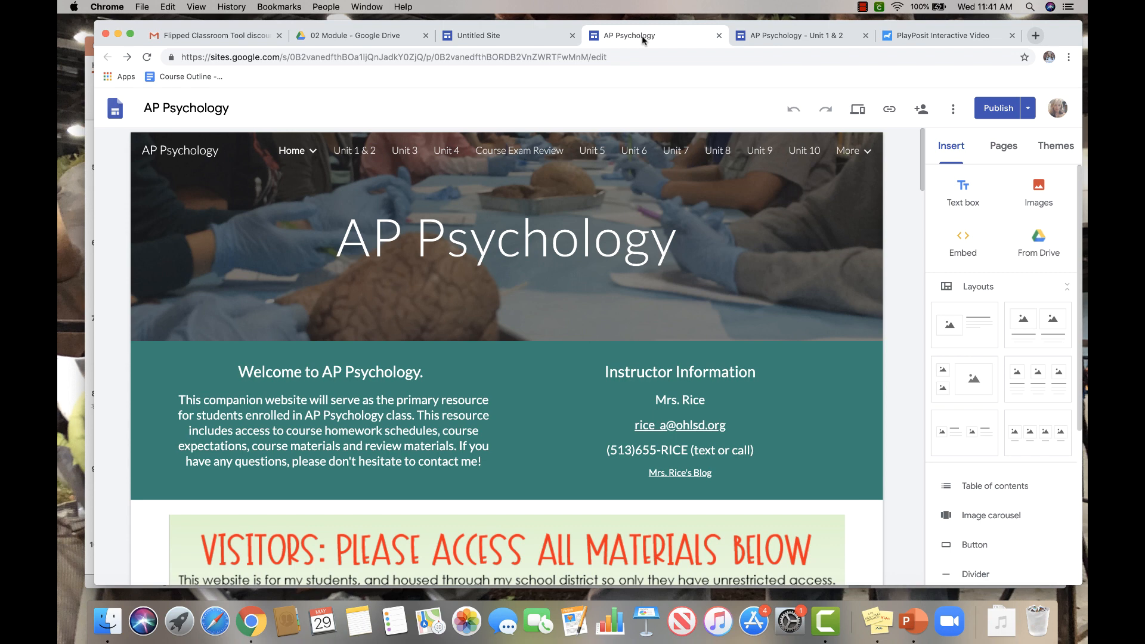
mouse_move(903, 197)
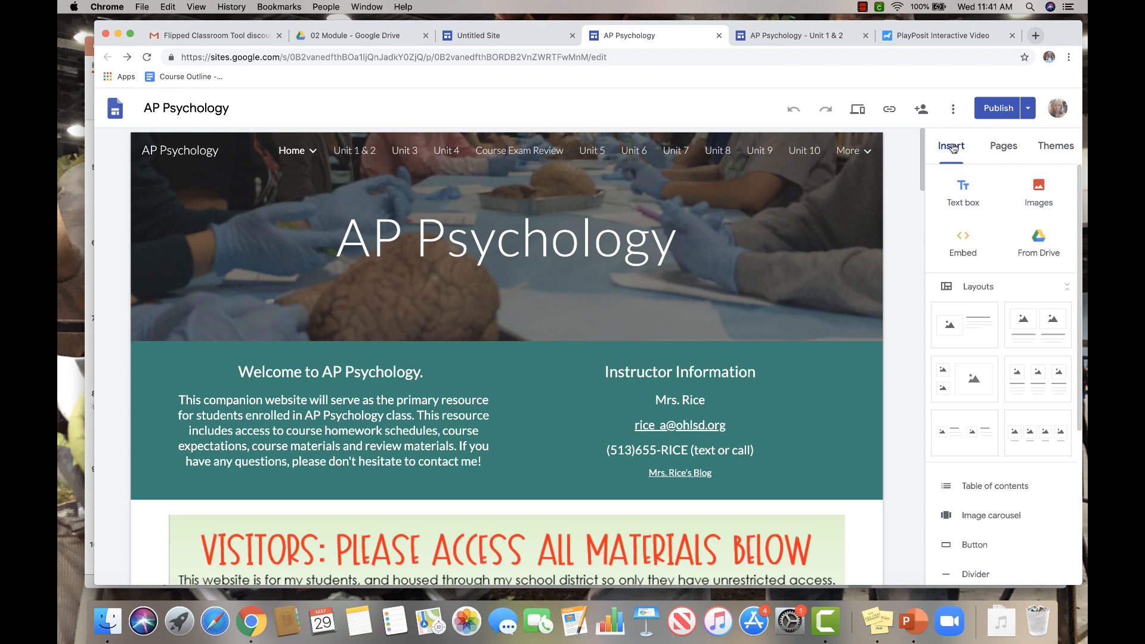
Step: Look through the site's available Themes, then show the AP Psychology site's Pages list
left_click(1054, 145)
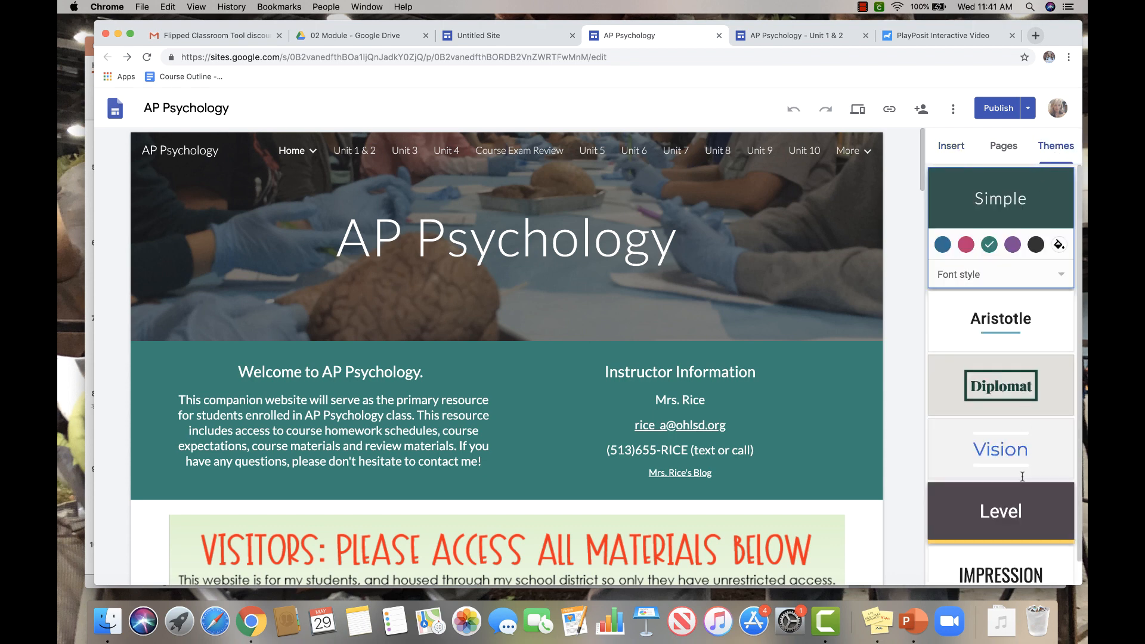
scroll("down", 3)
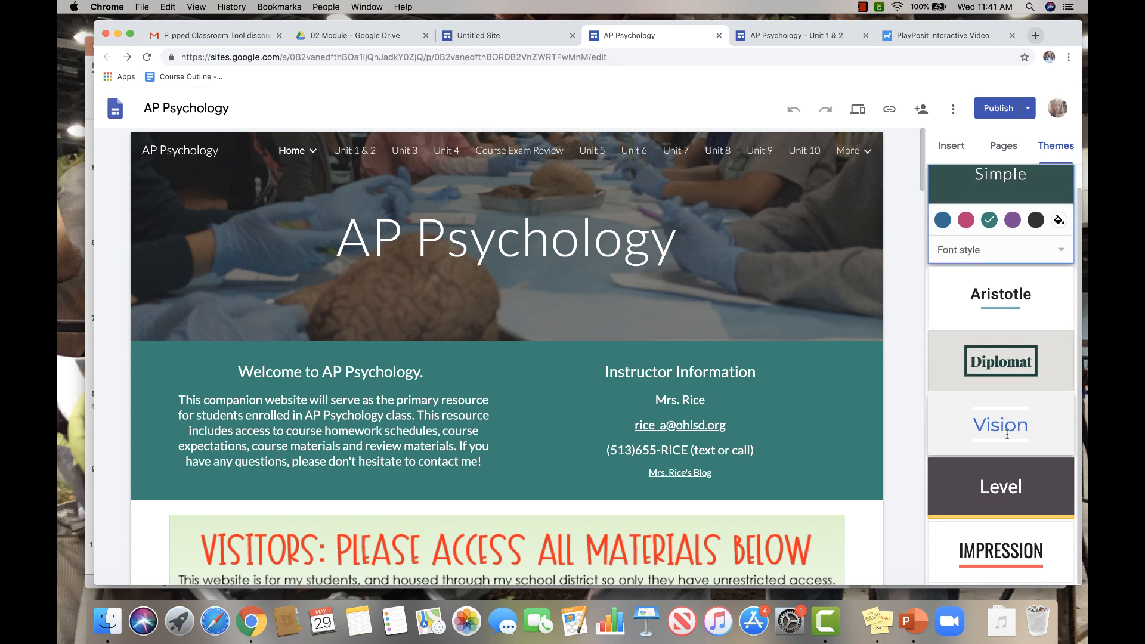
scroll("down", 3)
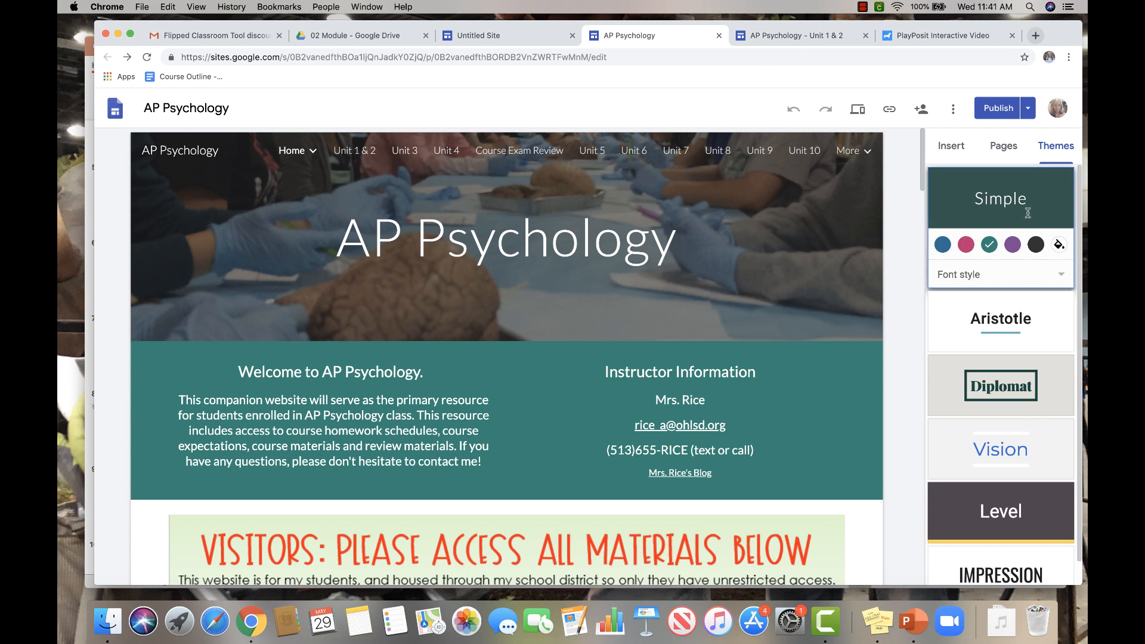
left_click(1003, 146)
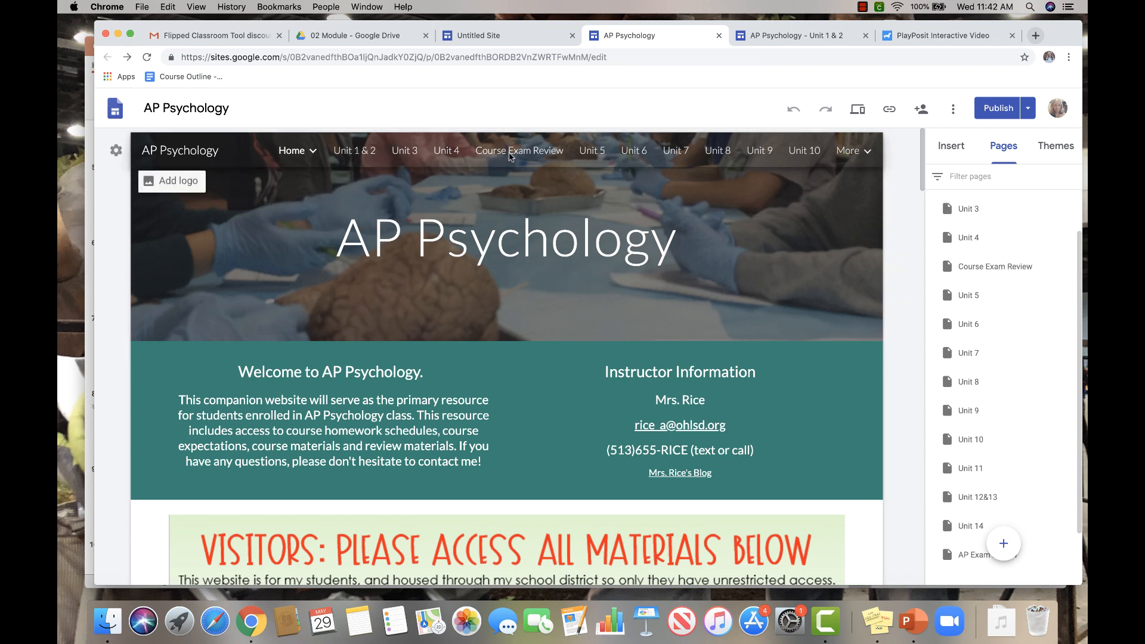
mouse_move(843, 170)
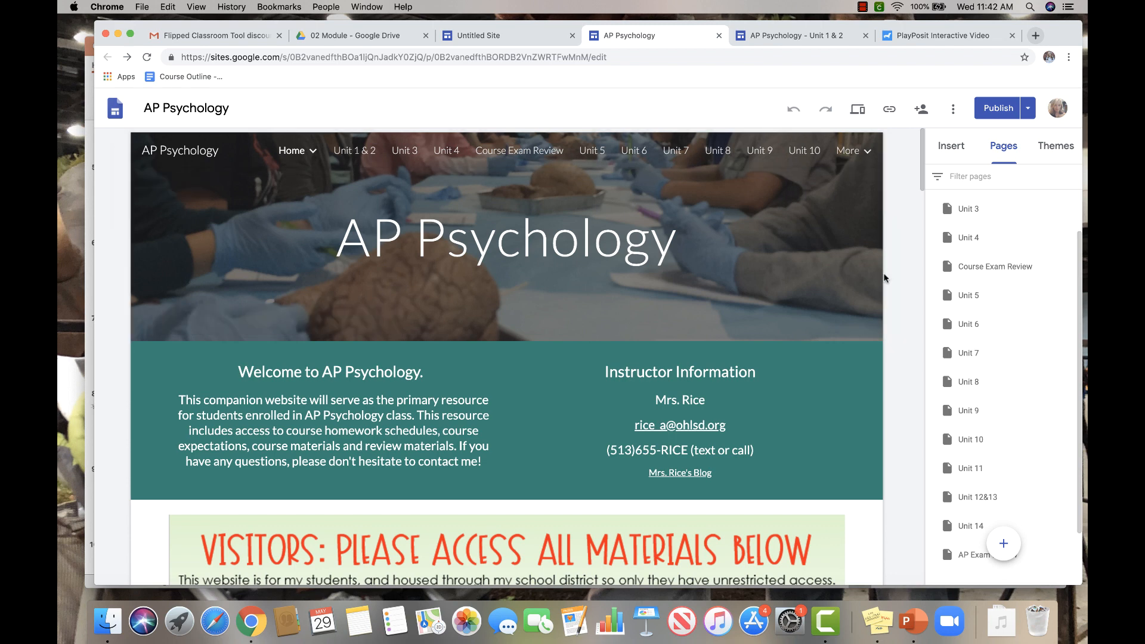
Step: Edit the Unit 1 & 2 page and view its embedded Google Slides and links
left_click(951, 145)
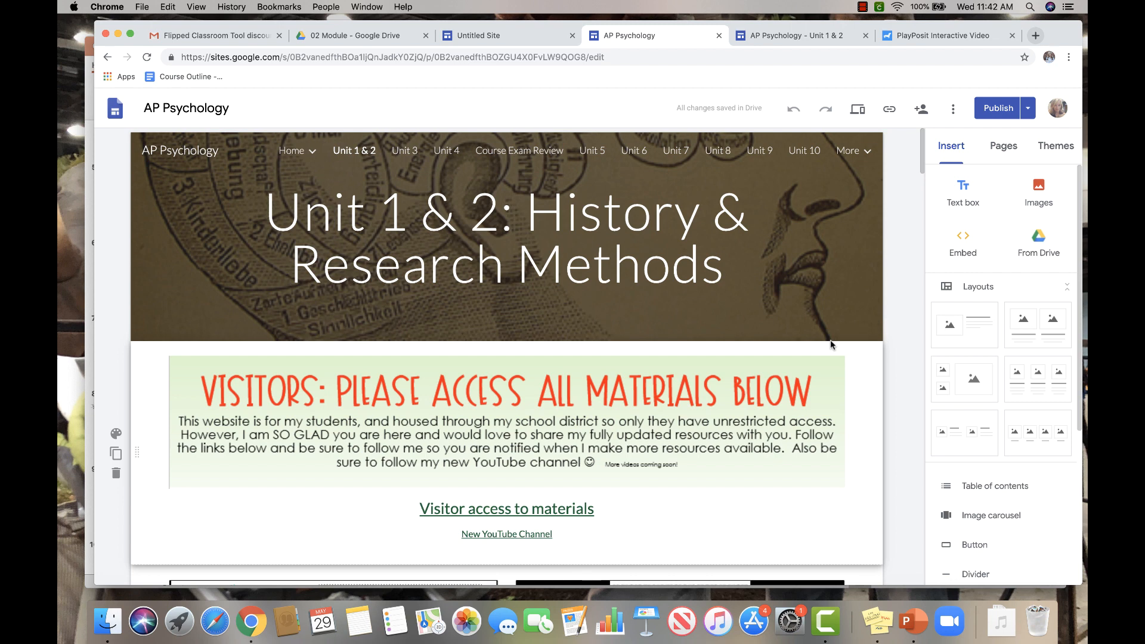
left_click(506, 234)
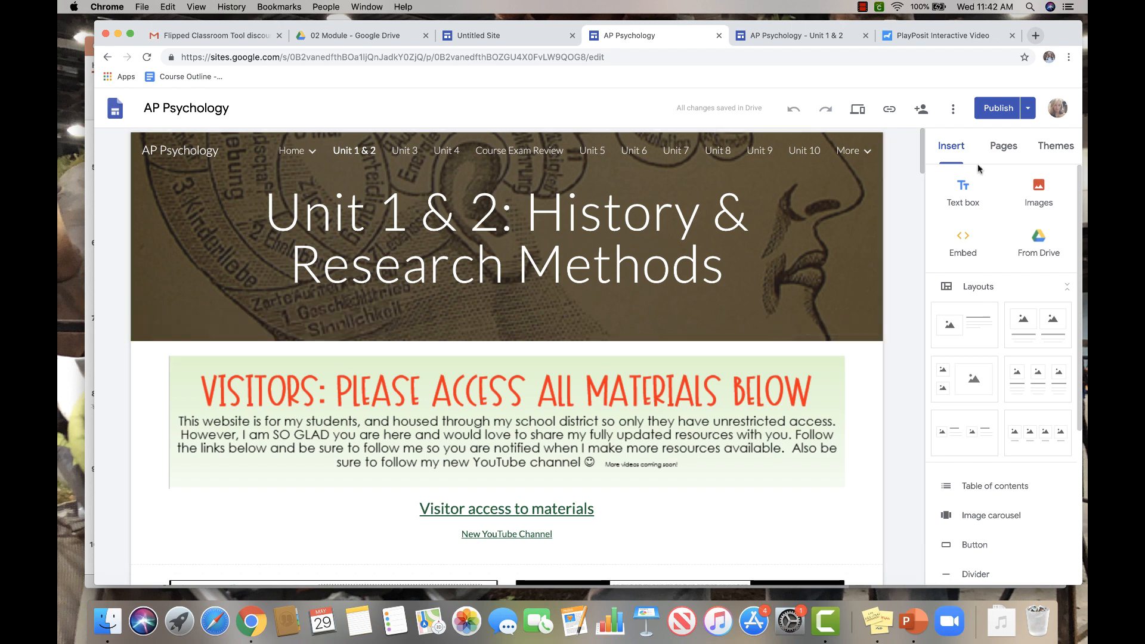
mouse_move(843, 366)
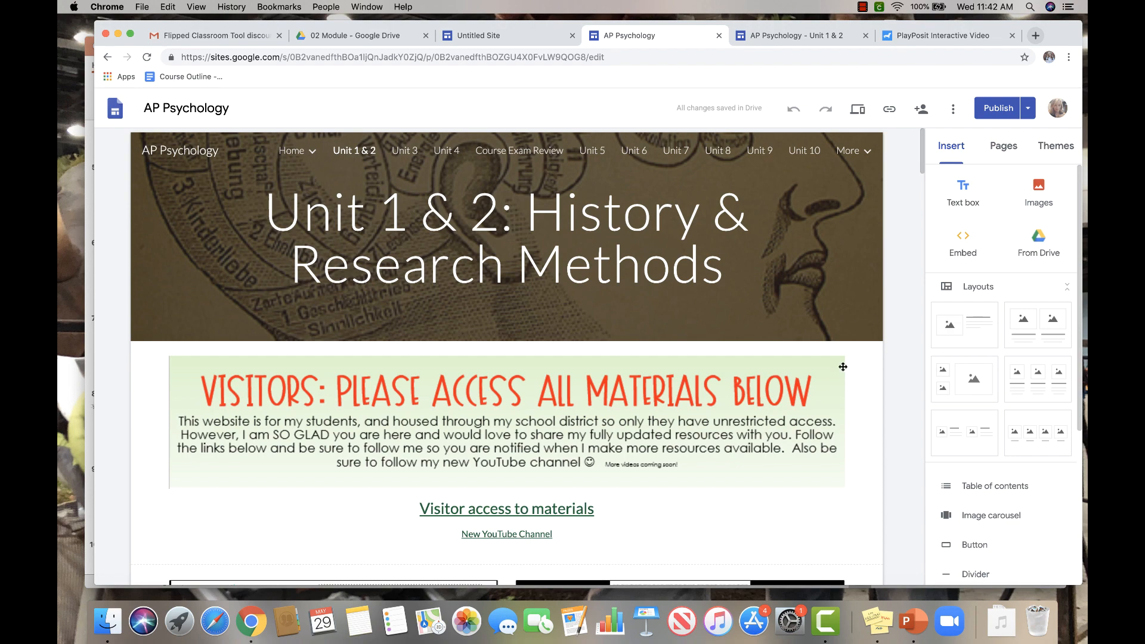
scroll("down", 3)
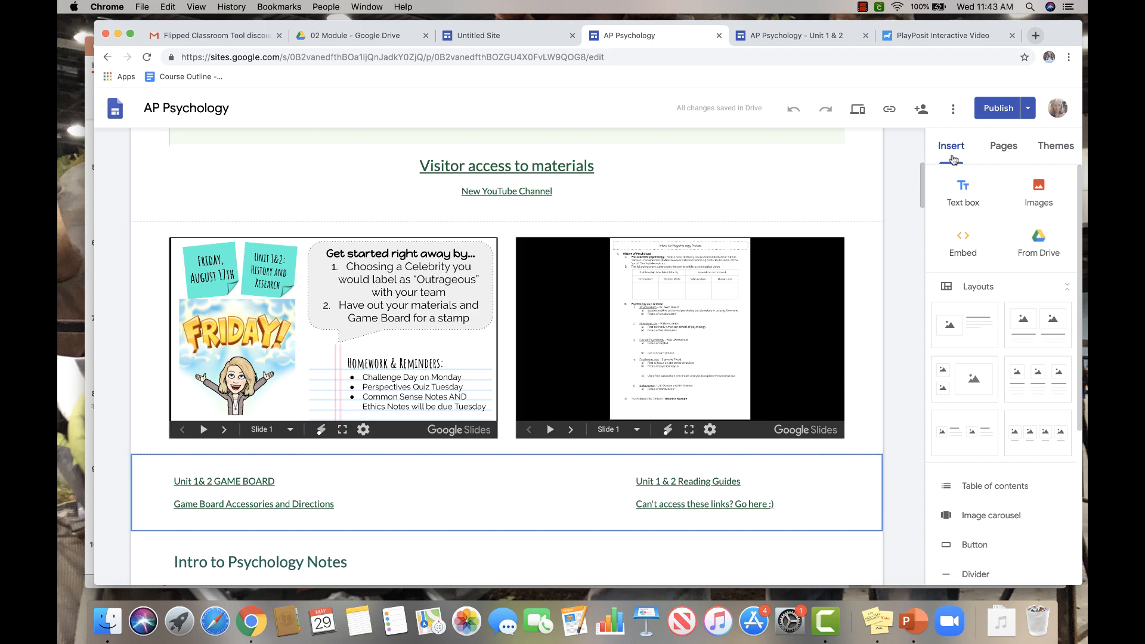
scroll("down", 3)
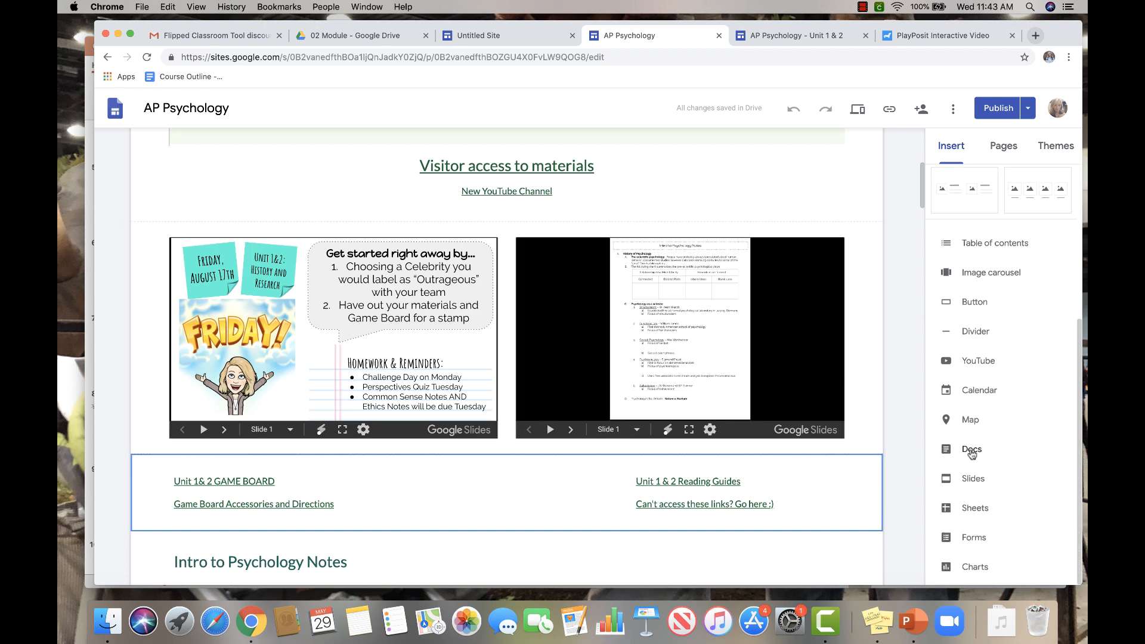
left_click(974, 478)
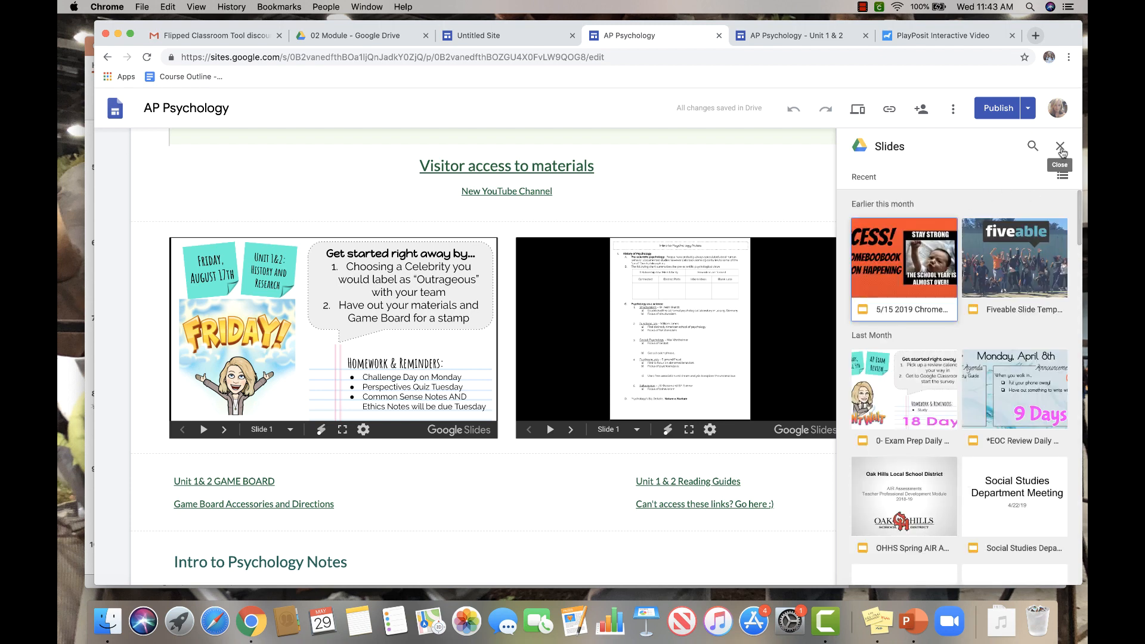
left_click(1061, 146)
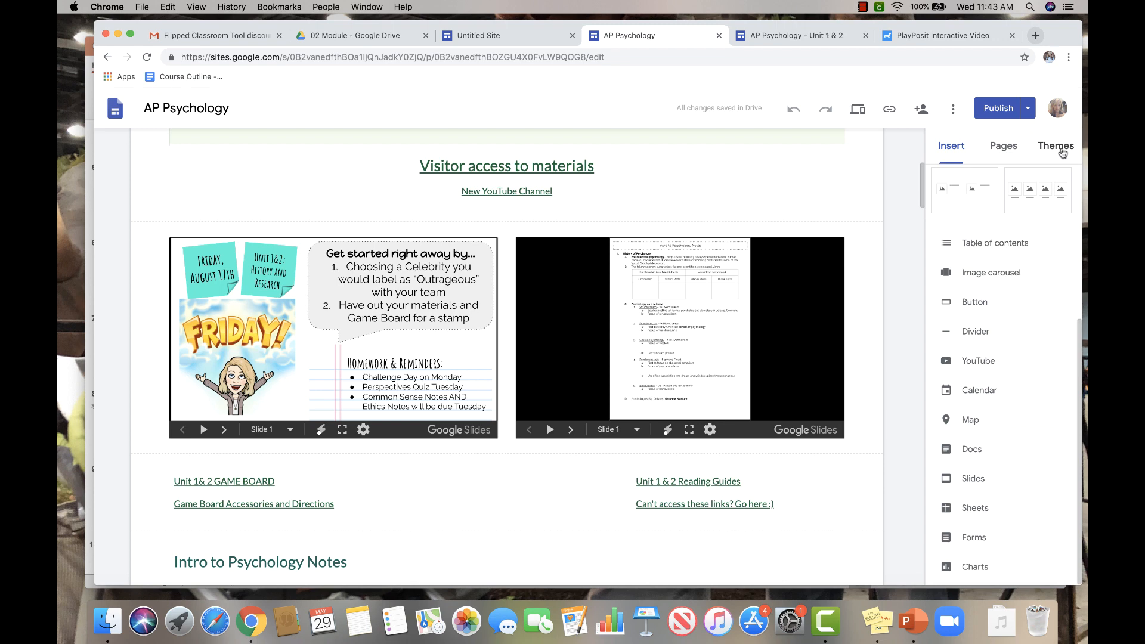
left_click(679, 337)
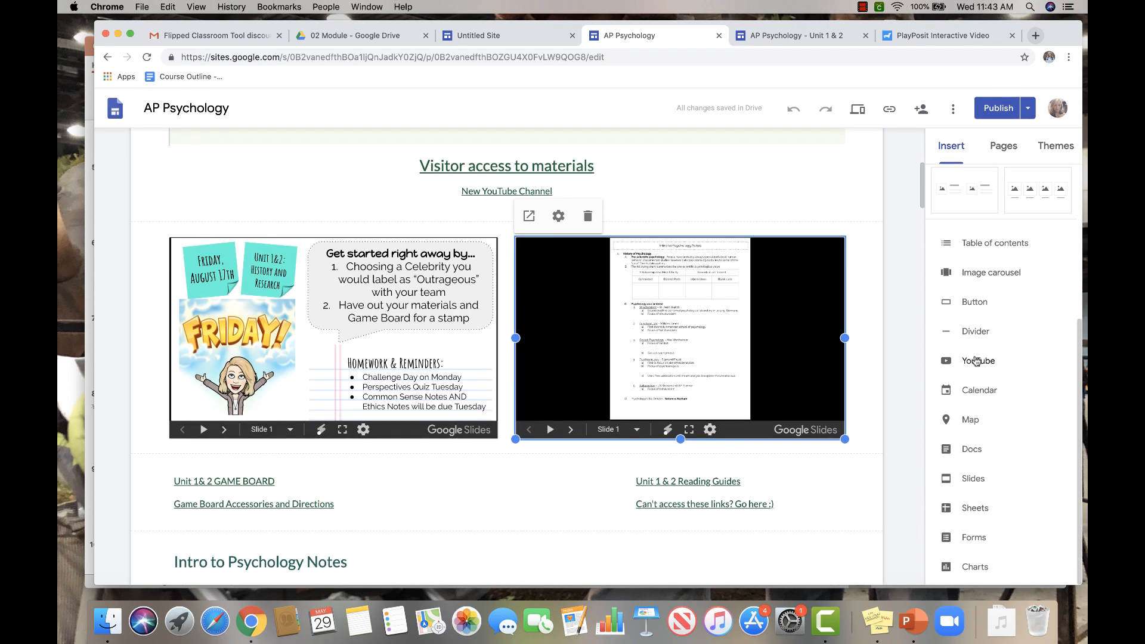
left_click(979, 360)
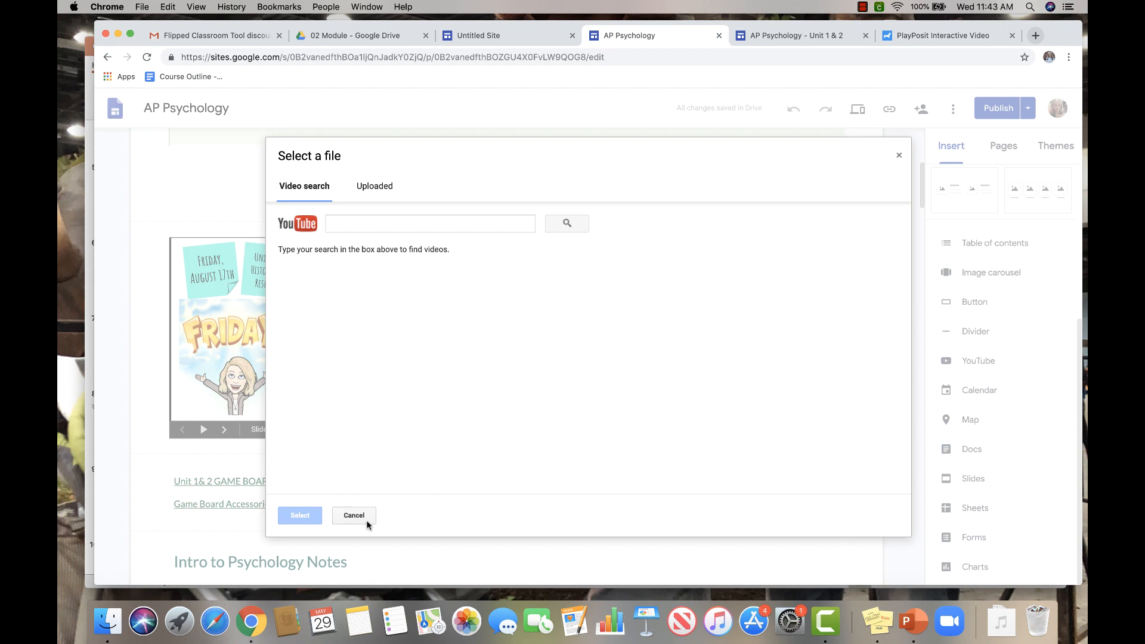
left_click(353, 515)
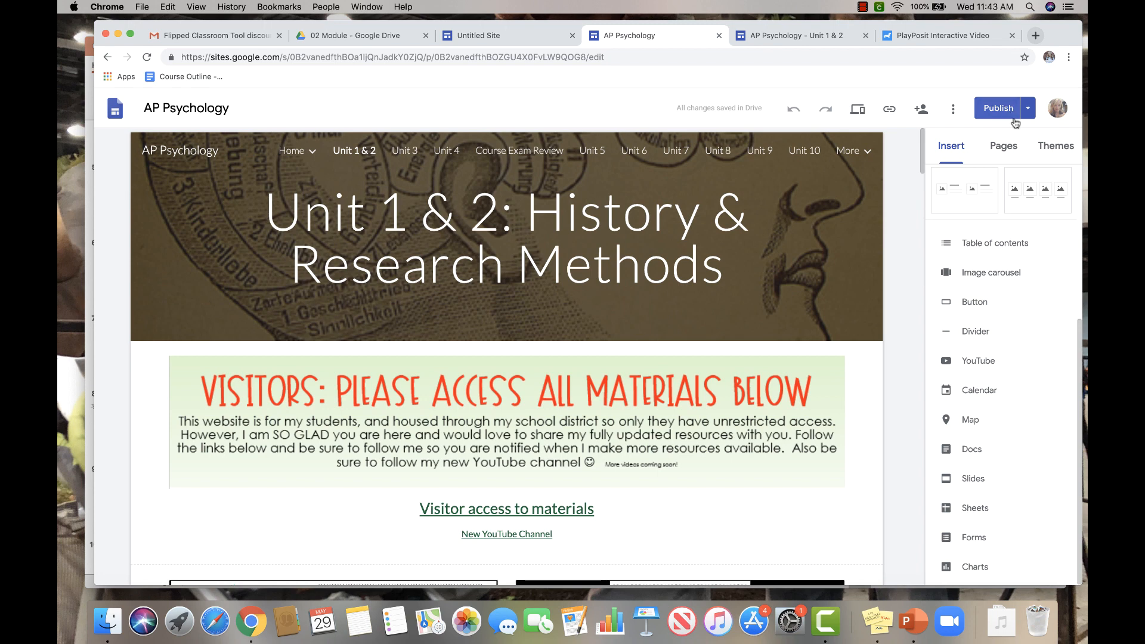
Step: Show the Pages list with its New page and New link options beside the Unit 1 & 2 page
left_click(1004, 146)
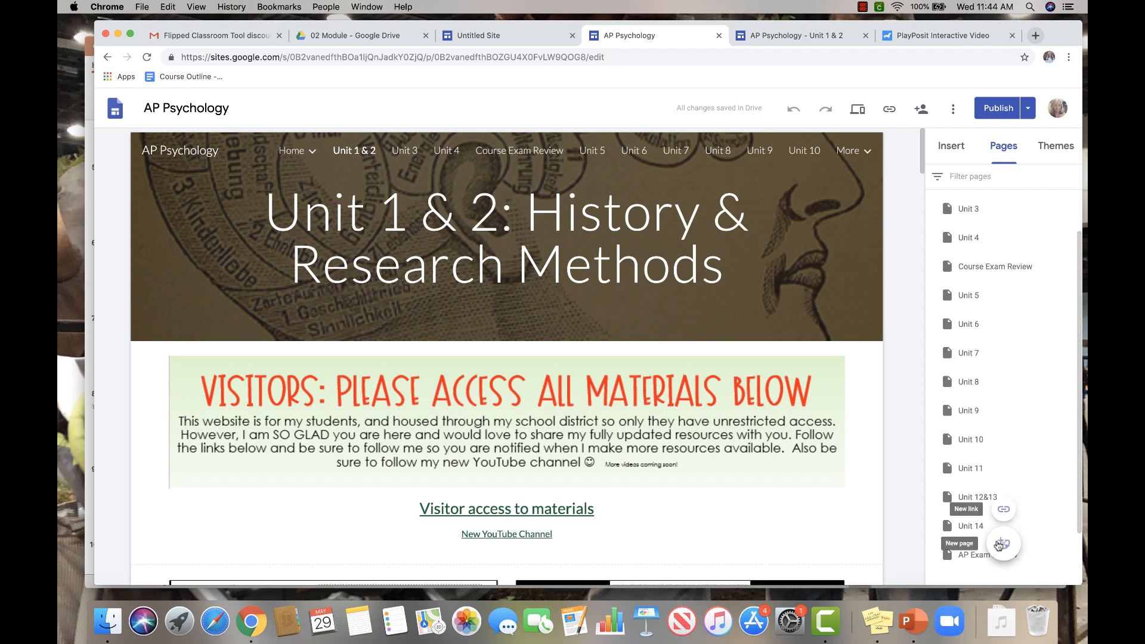
mouse_move(917, 457)
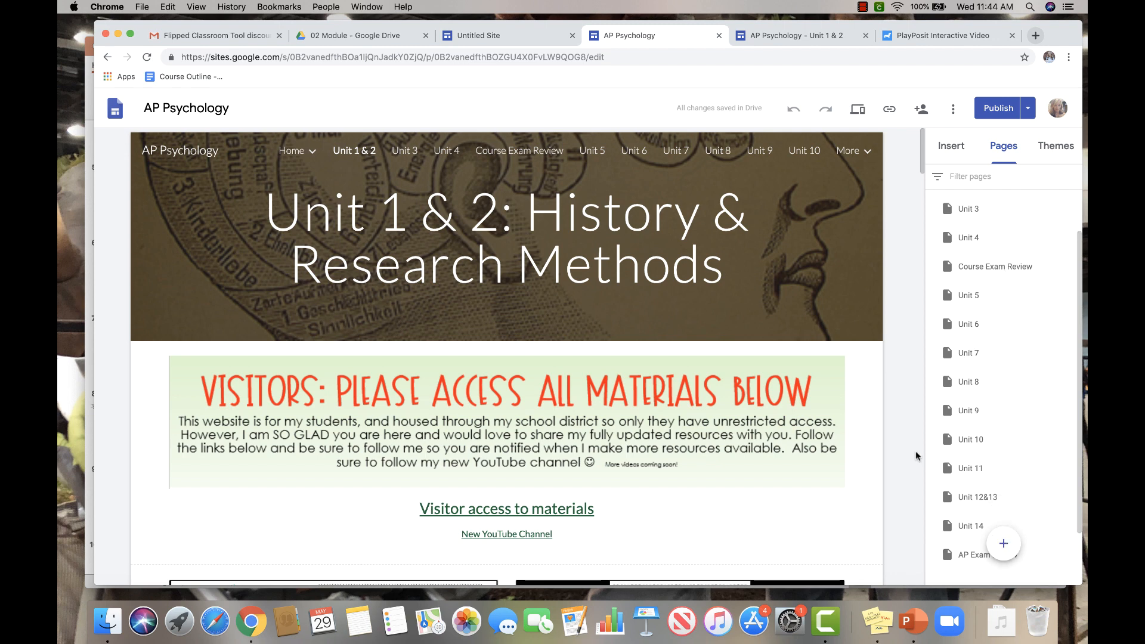